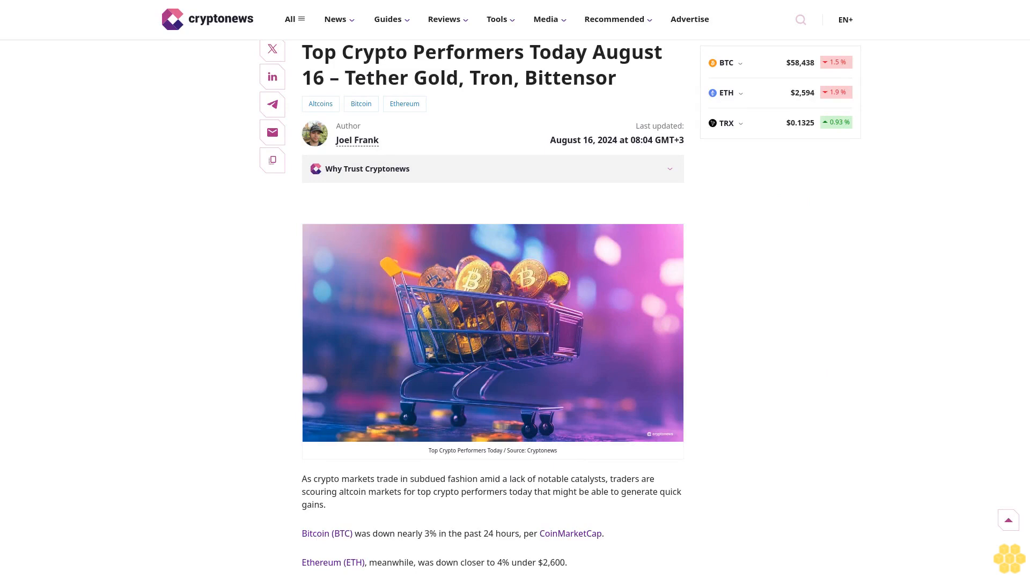
scroll("down", 3)
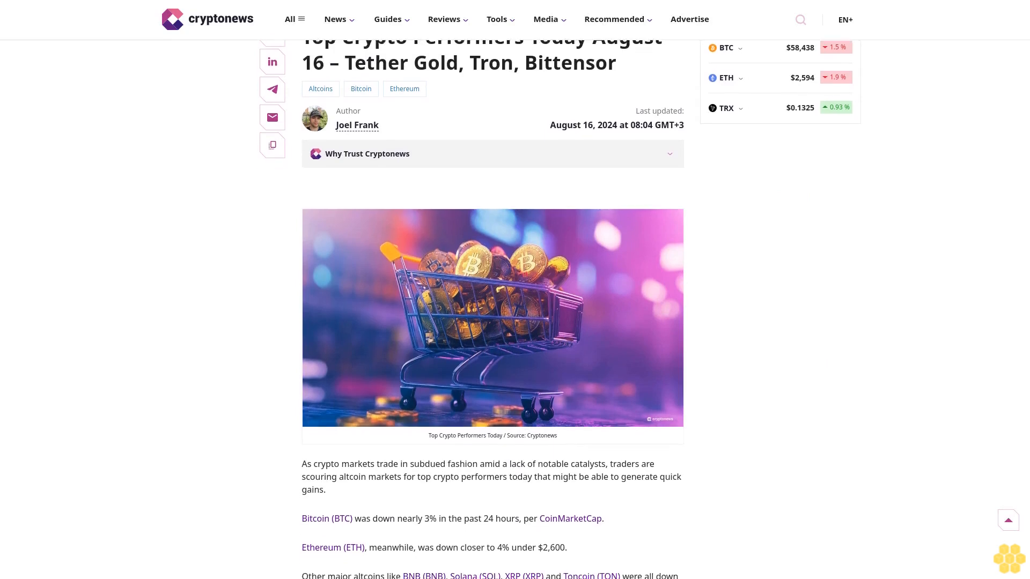
scroll("down", 3)
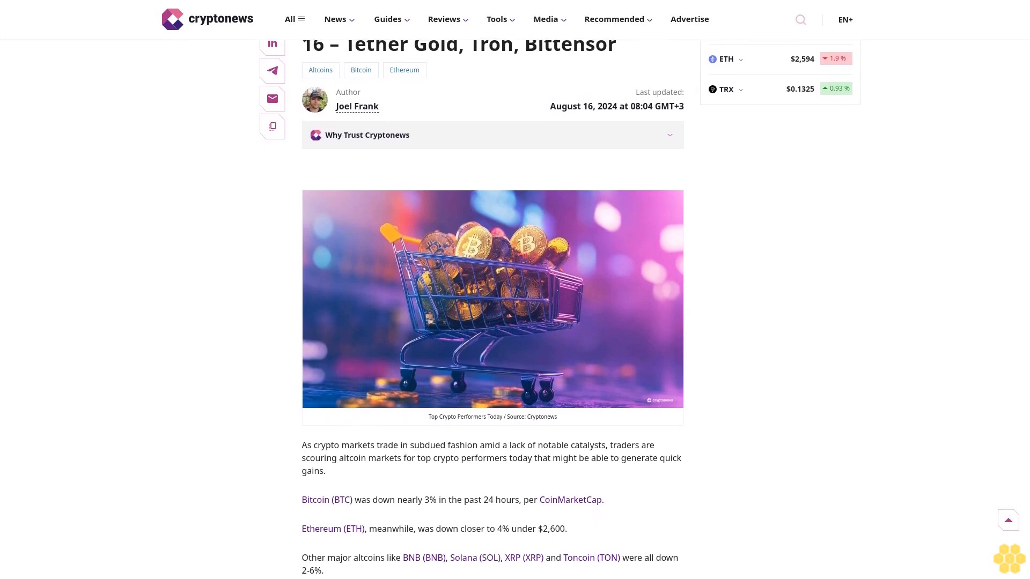
scroll("down", 3)
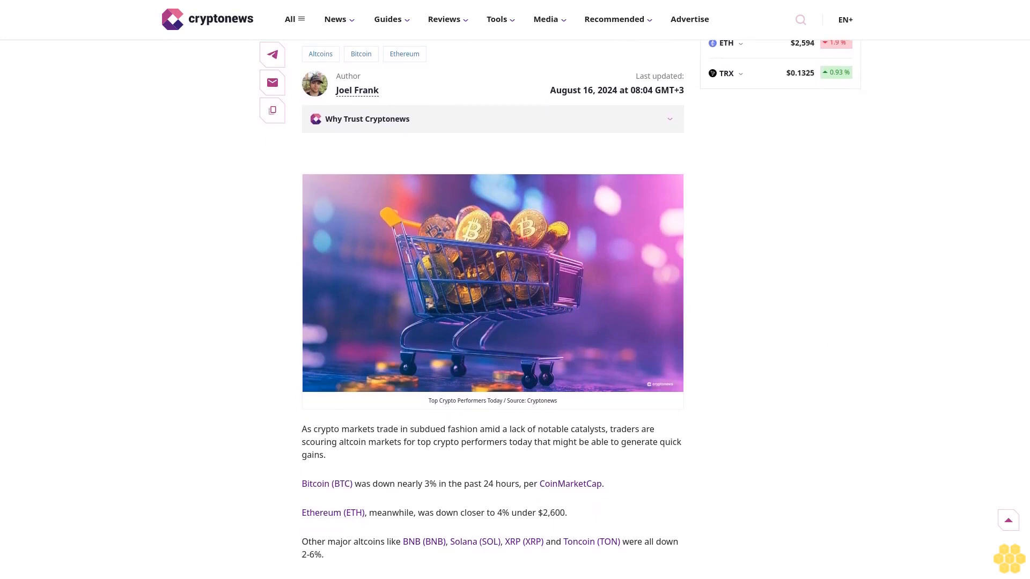
scroll("down", 3)
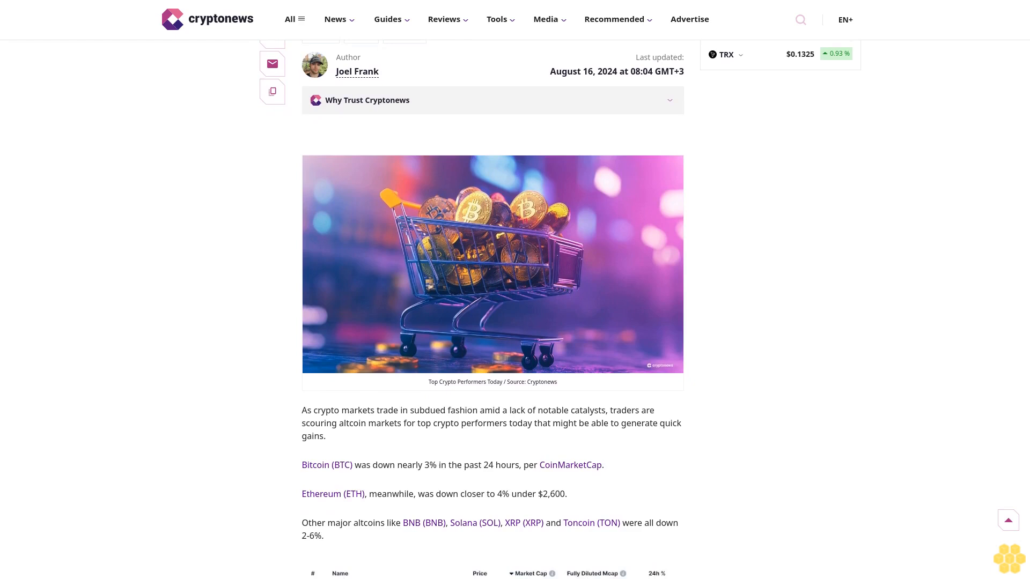
scroll("down", 3)
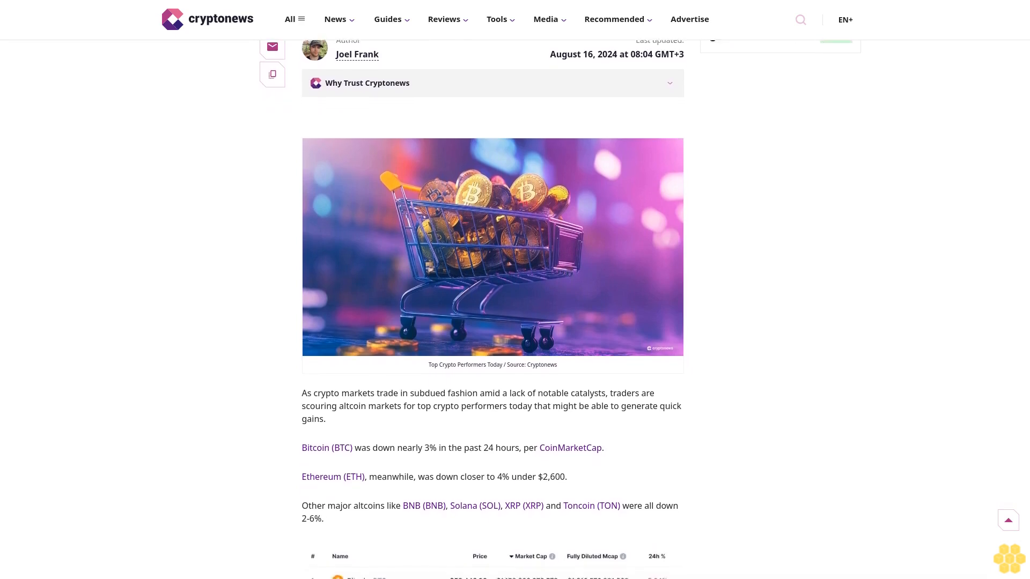
scroll("down", 3)
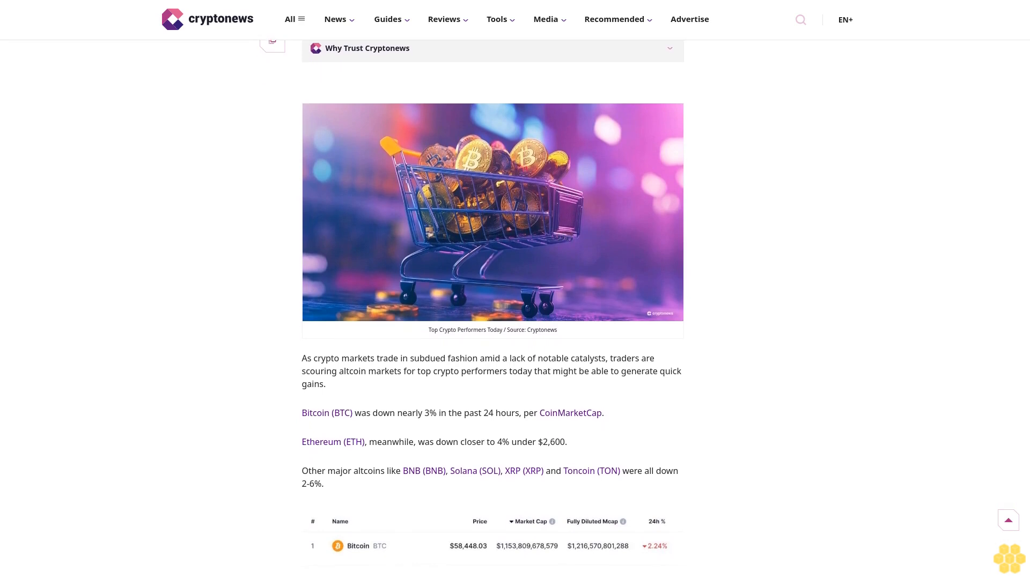
scroll("down", 3)
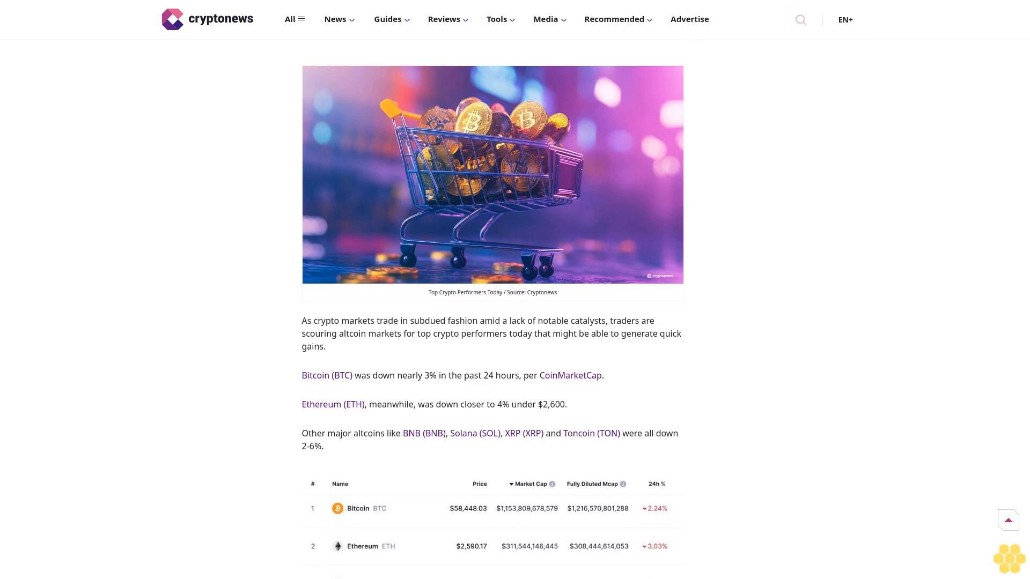
scroll("down", 3)
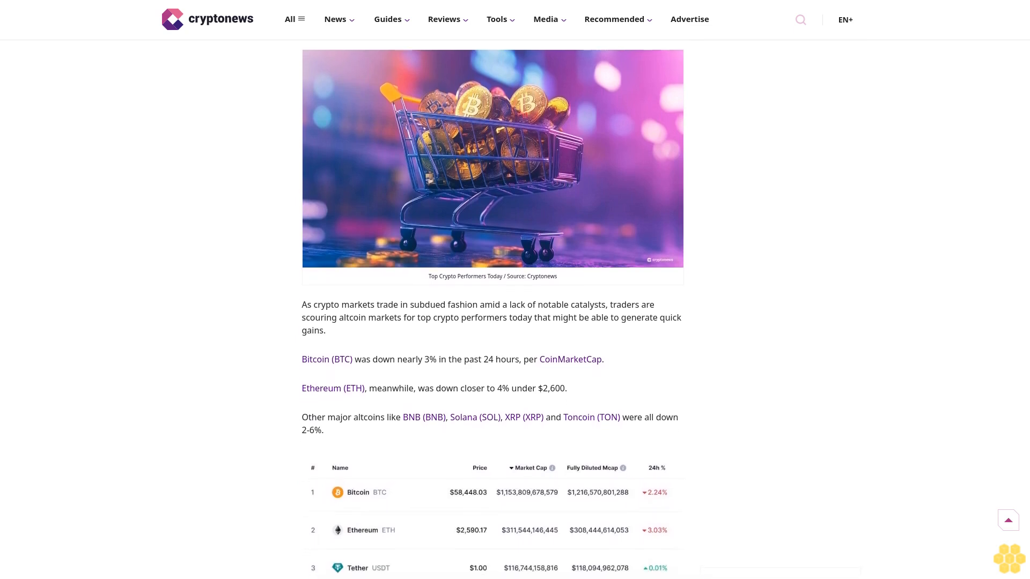
scroll("down", 3)
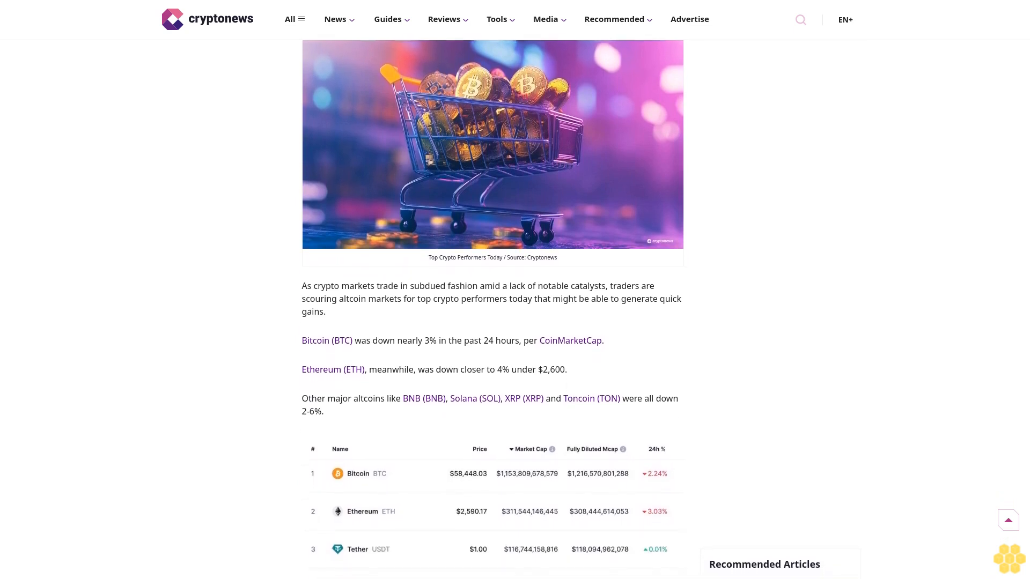
scroll("down", 3)
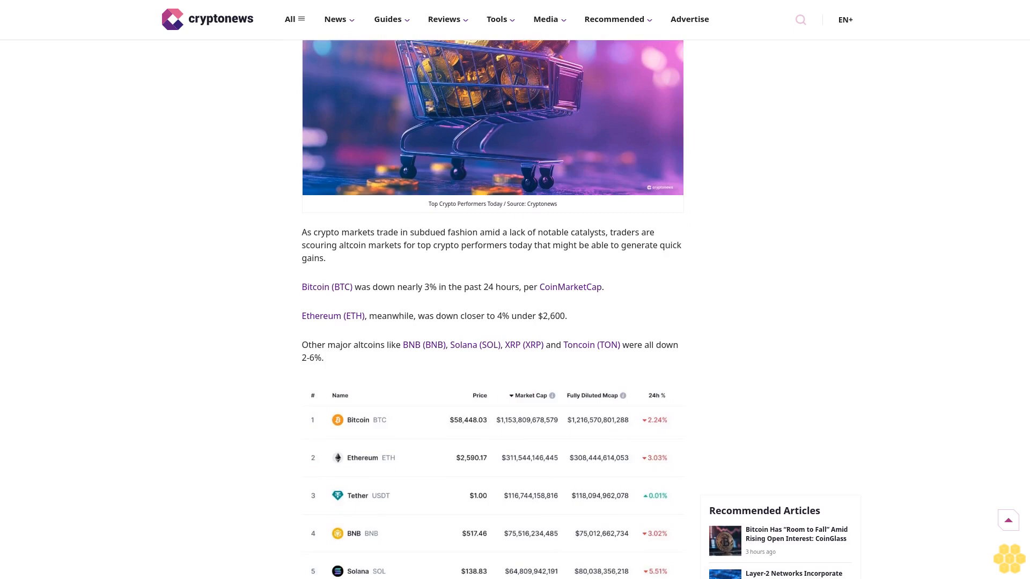
scroll("down", 3)
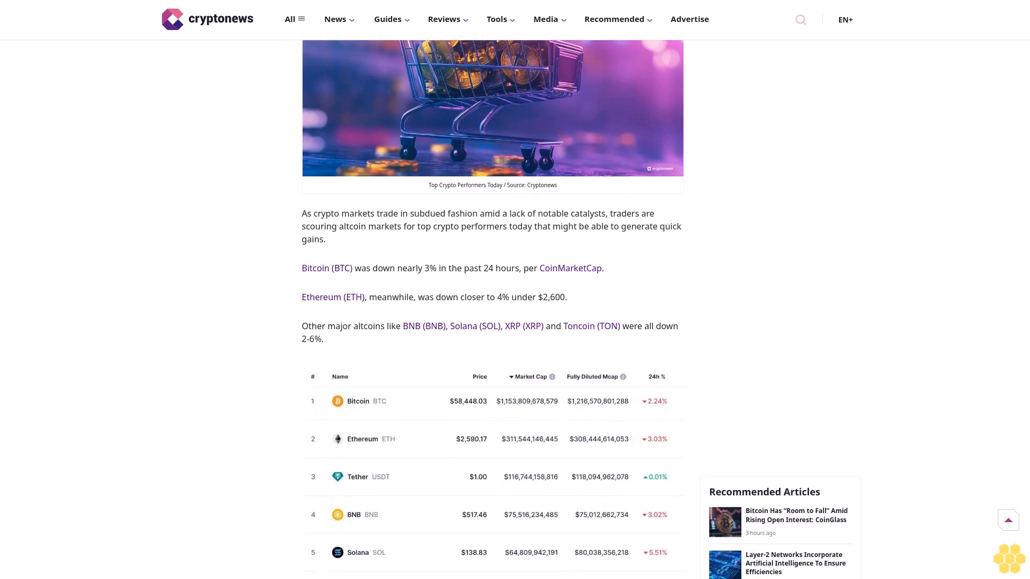
scroll("down", 3)
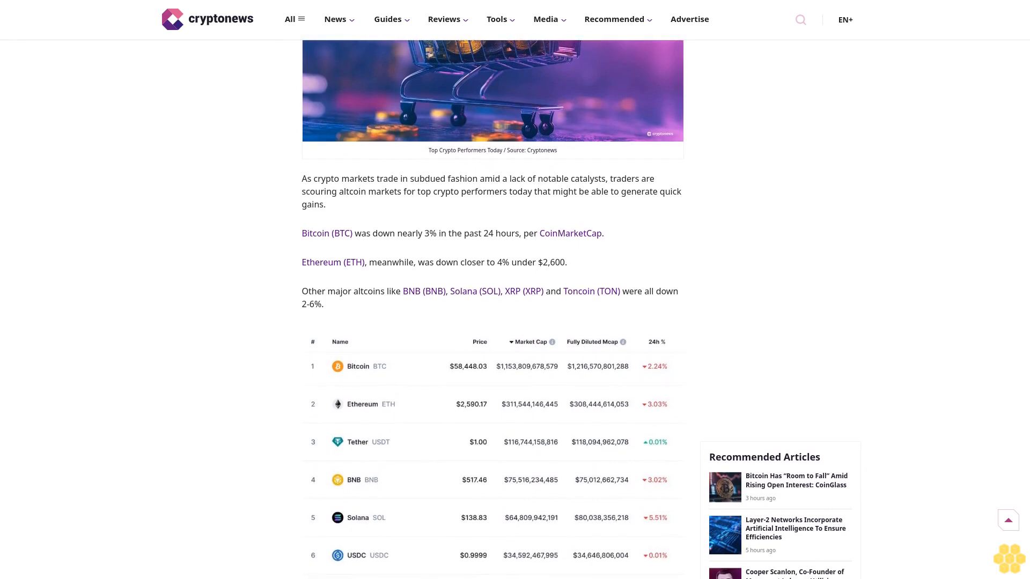
scroll("down", 3)
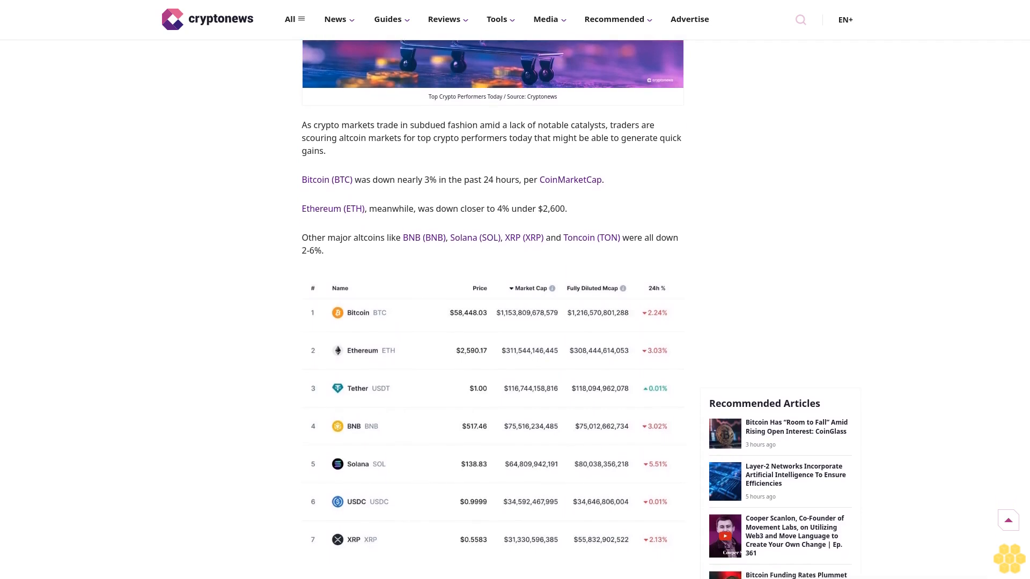
scroll("down", 3)
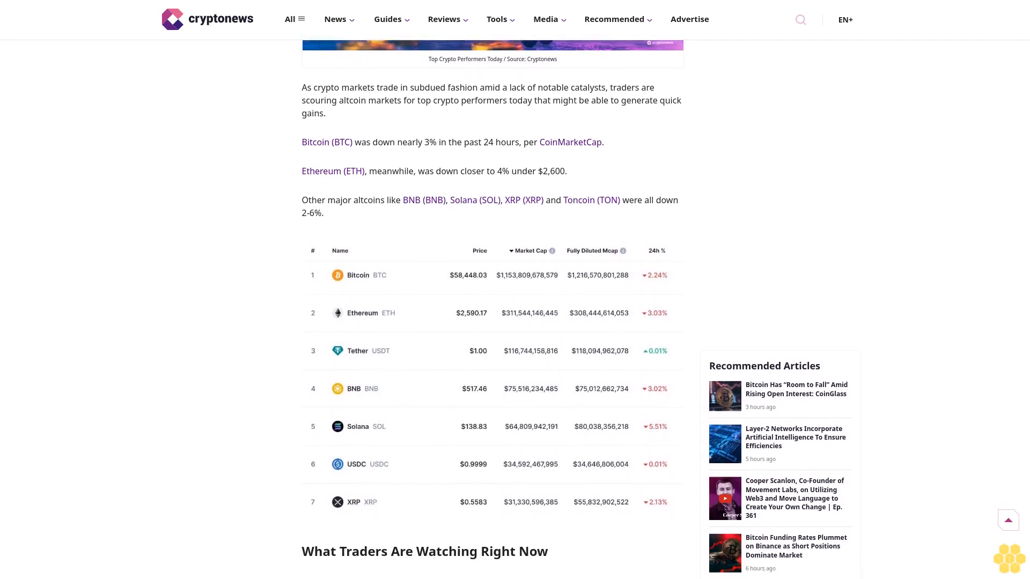
scroll("down", 3)
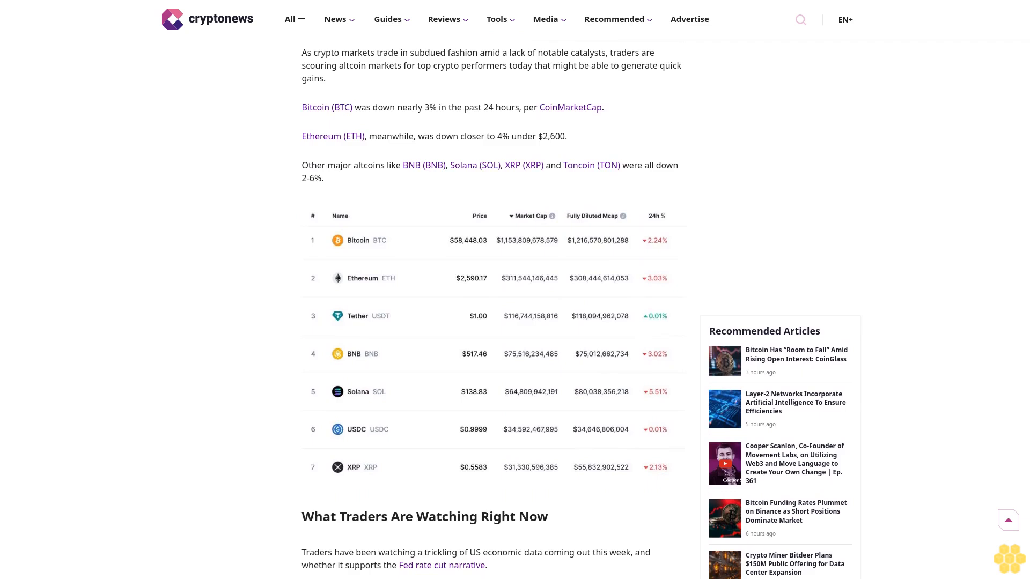
scroll("down", 3)
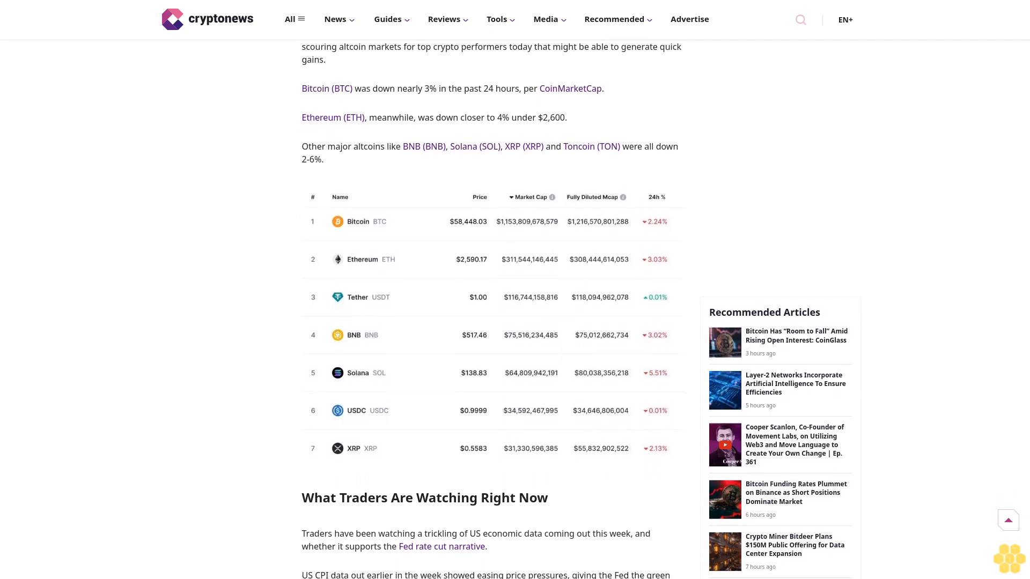
scroll("down", 3)
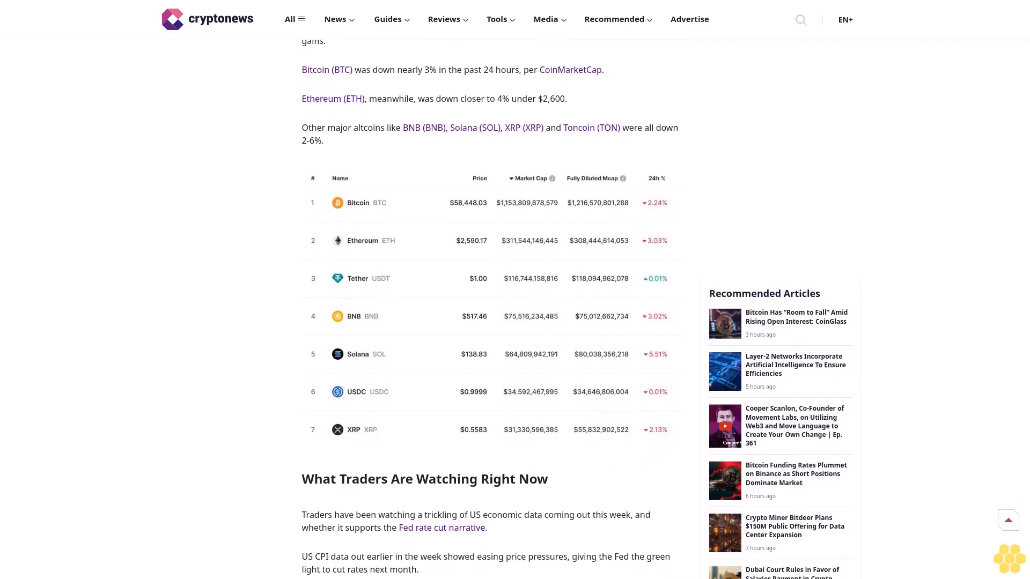
scroll("down", 3)
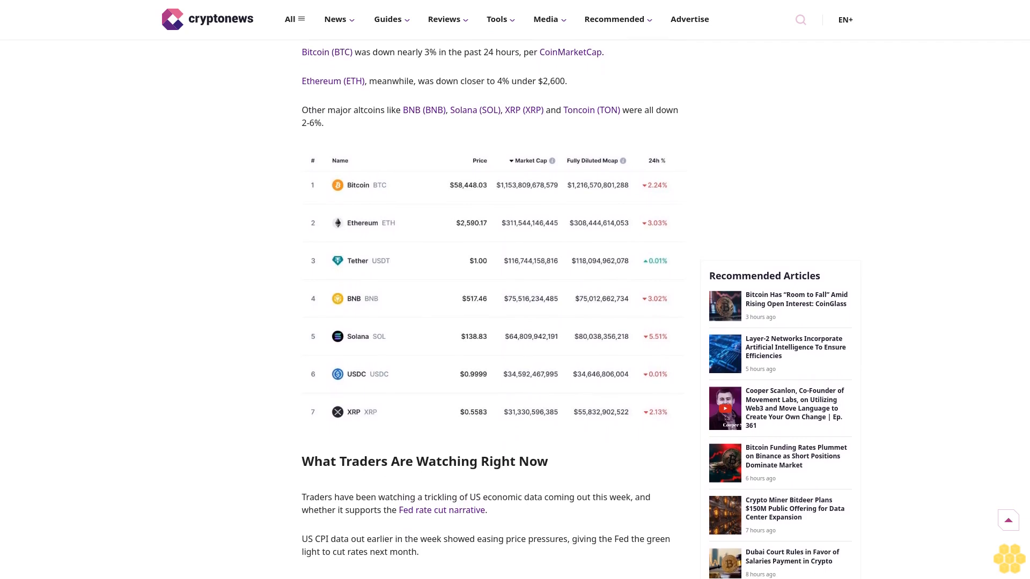
scroll("down", 3)
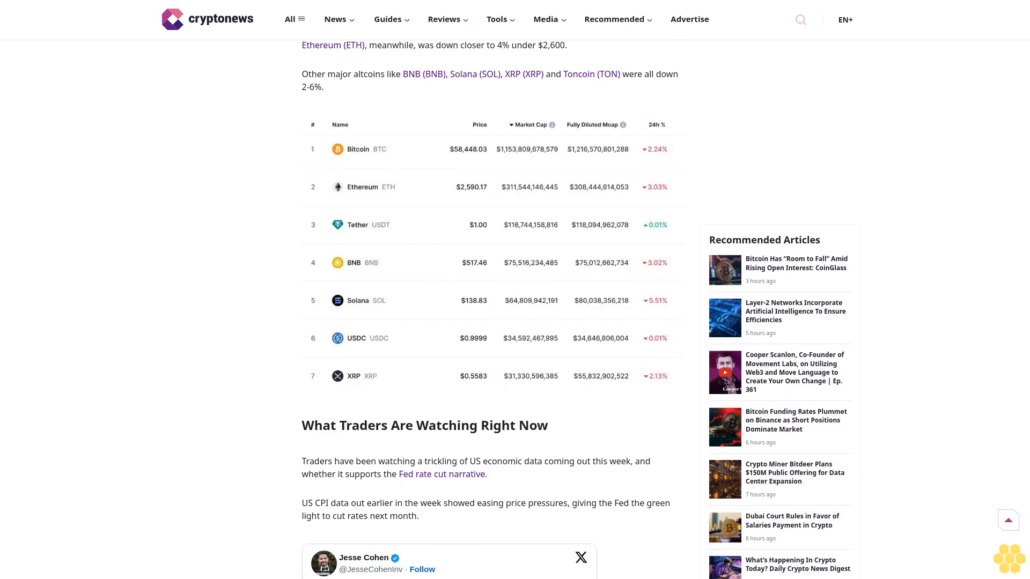
scroll("down", 3)
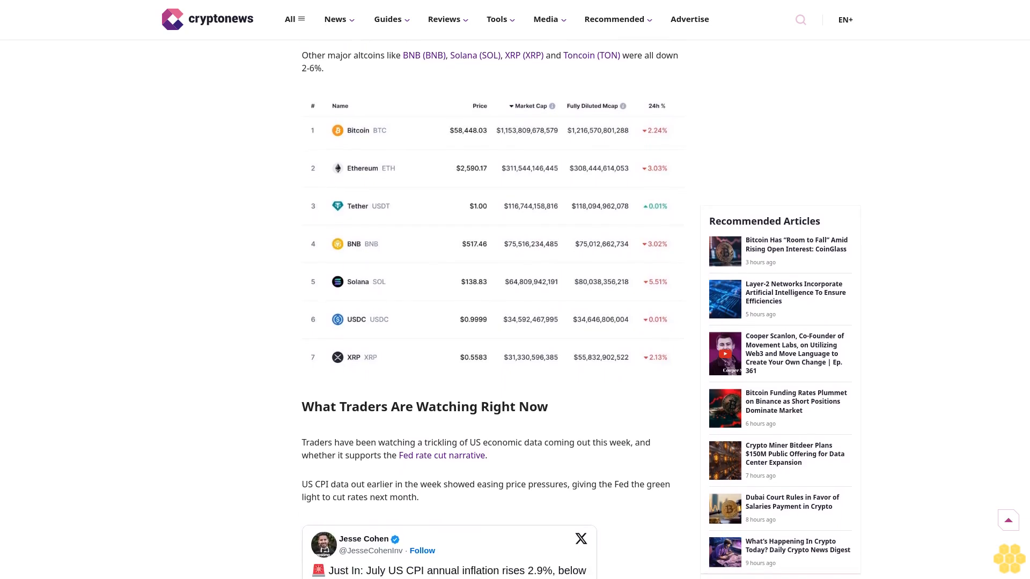
scroll("down", 3)
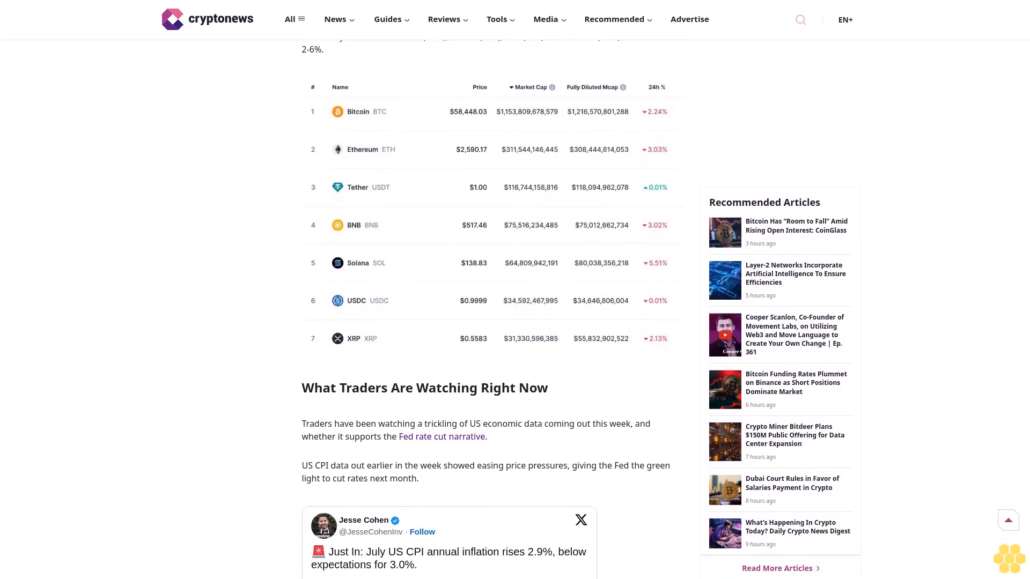
scroll("down", 3)
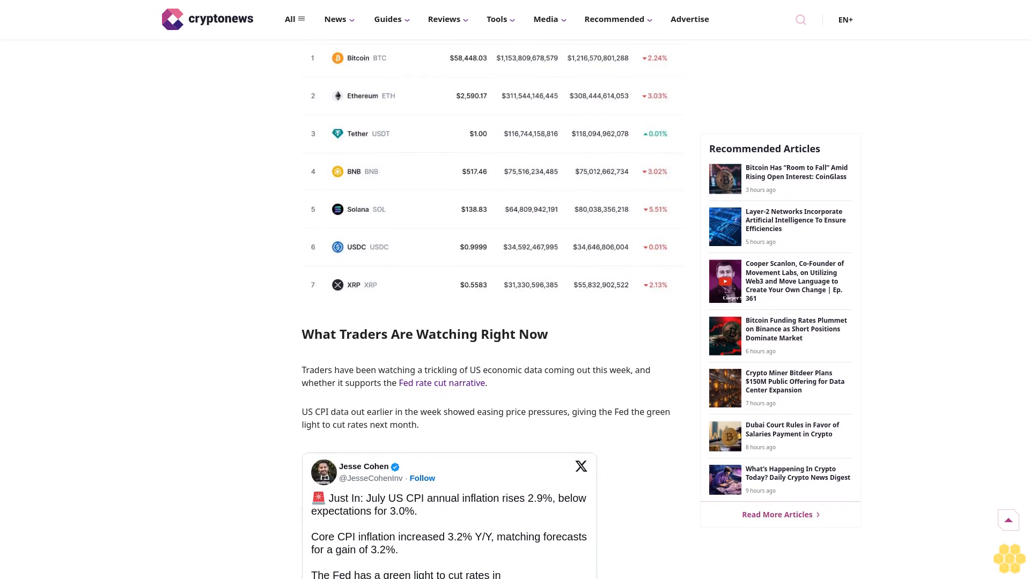
scroll("down", 3)
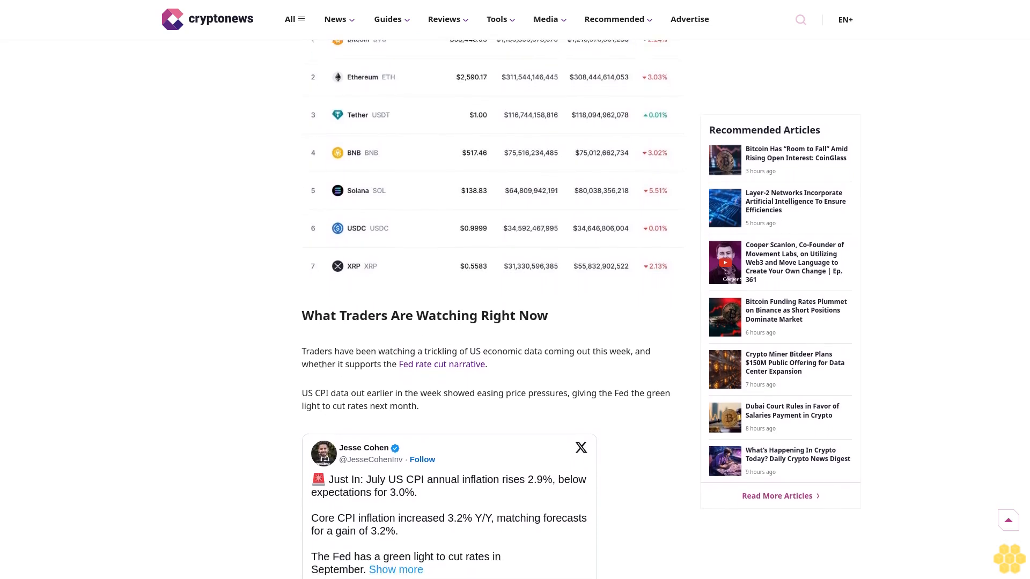
scroll("down", 3)
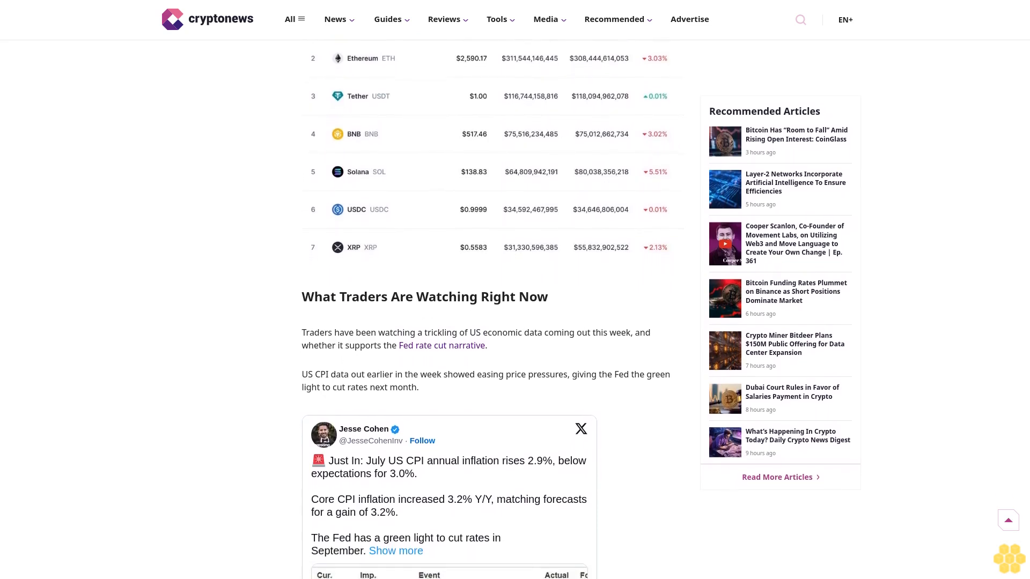
scroll("down", 3)
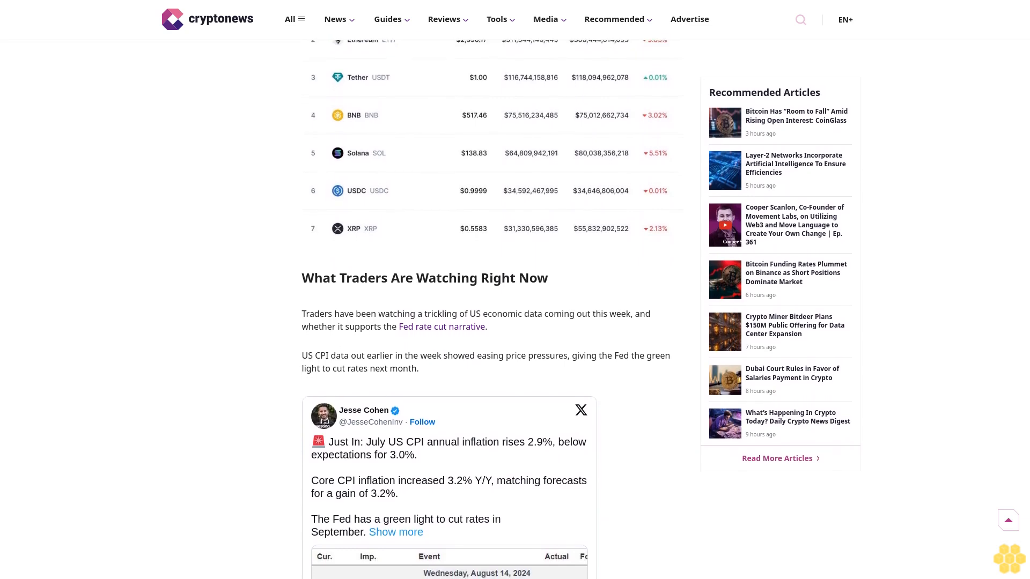
scroll("down", 3)
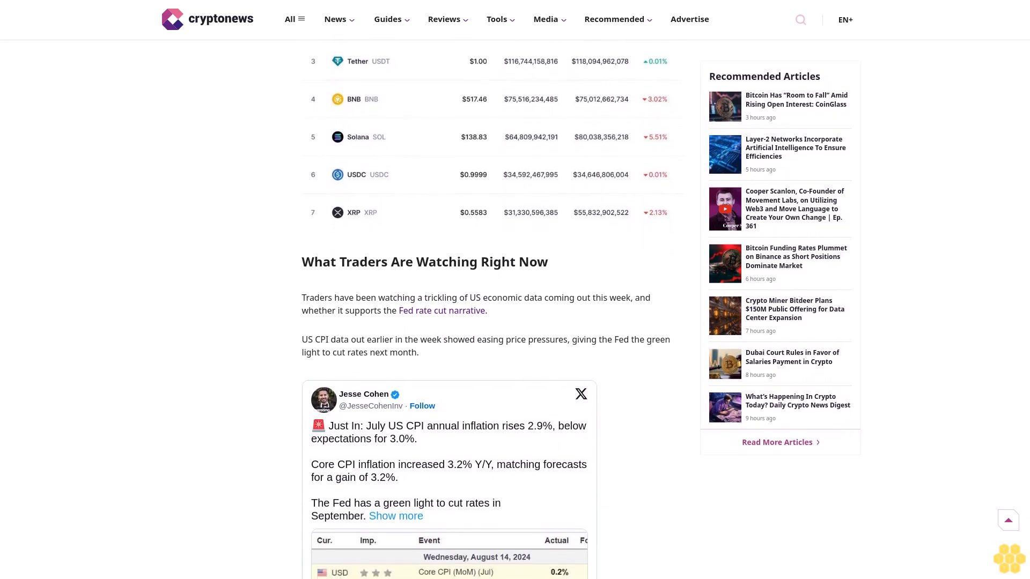
scroll("down", 3)
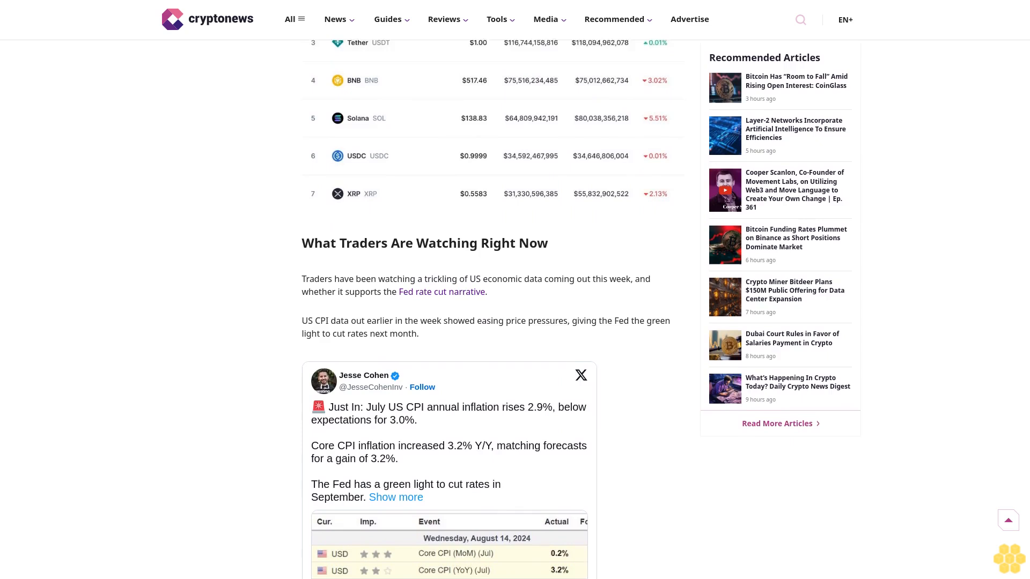
scroll("down", 3)
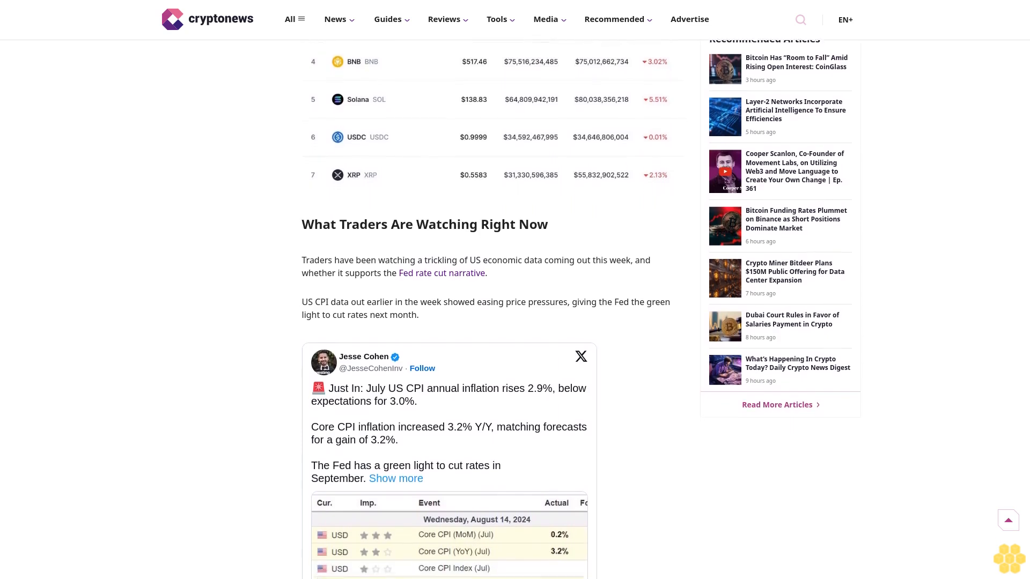
scroll("down", 3)
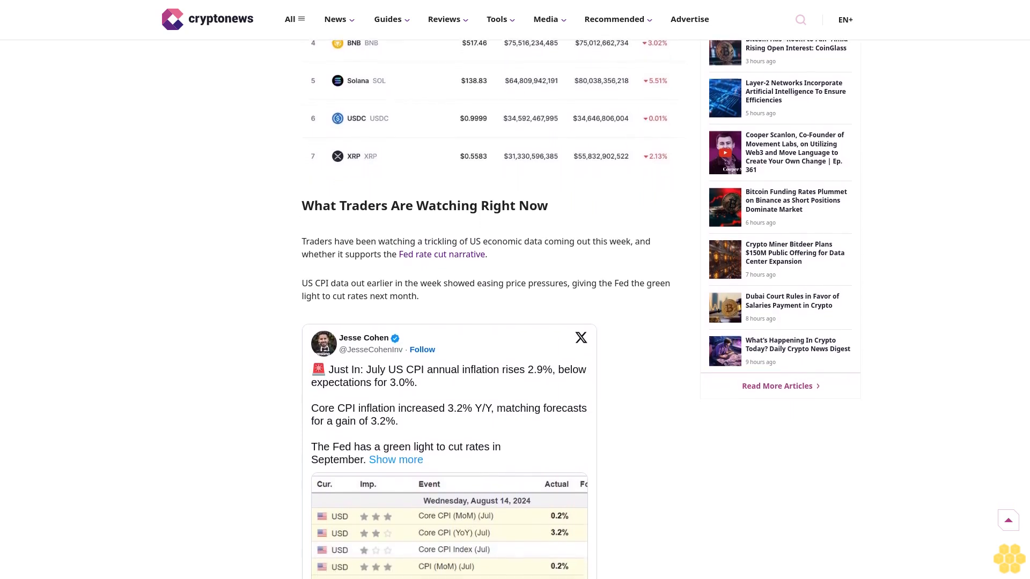
scroll("down", 3)
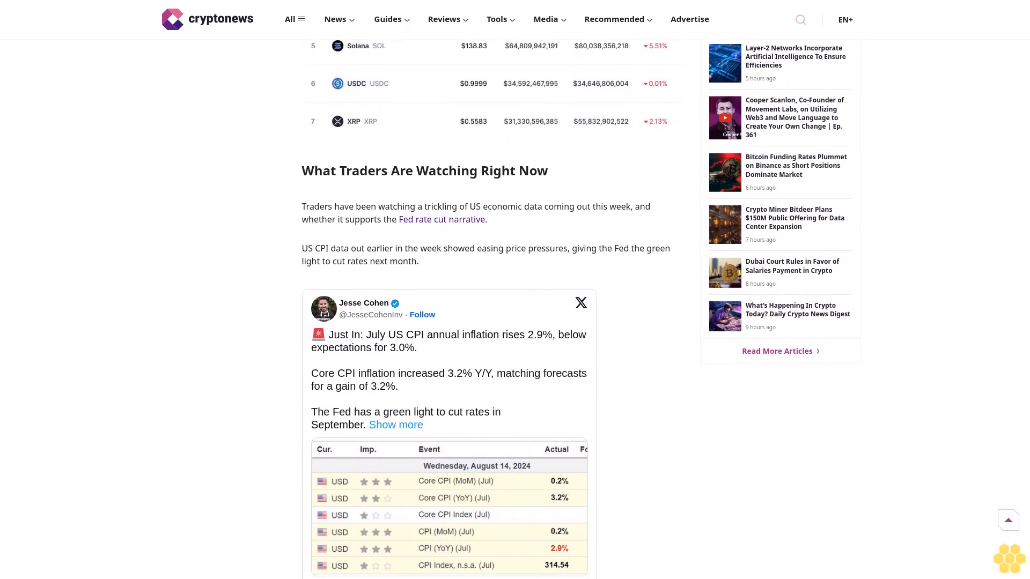
scroll("down", 3)
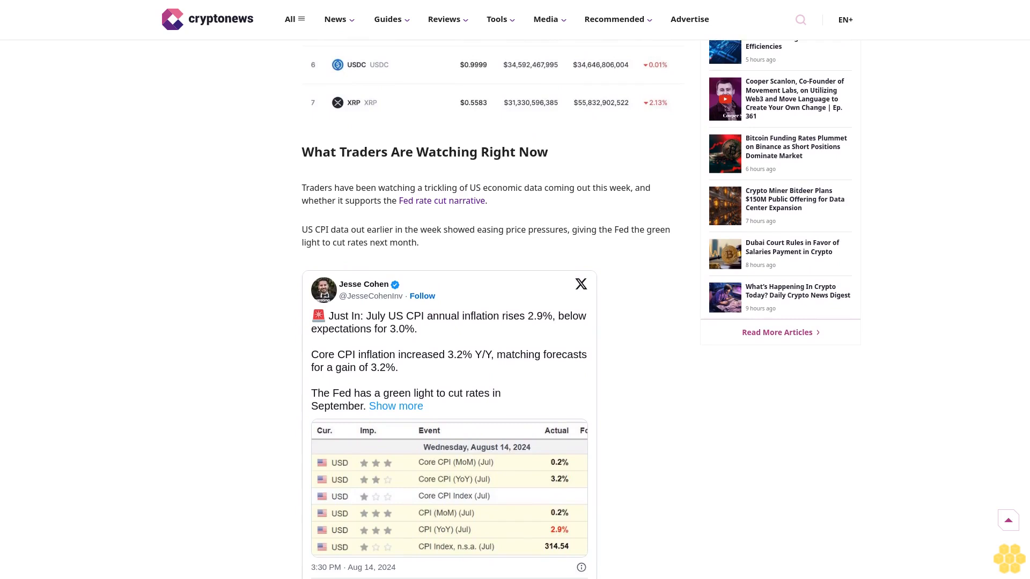
scroll("down", 3)
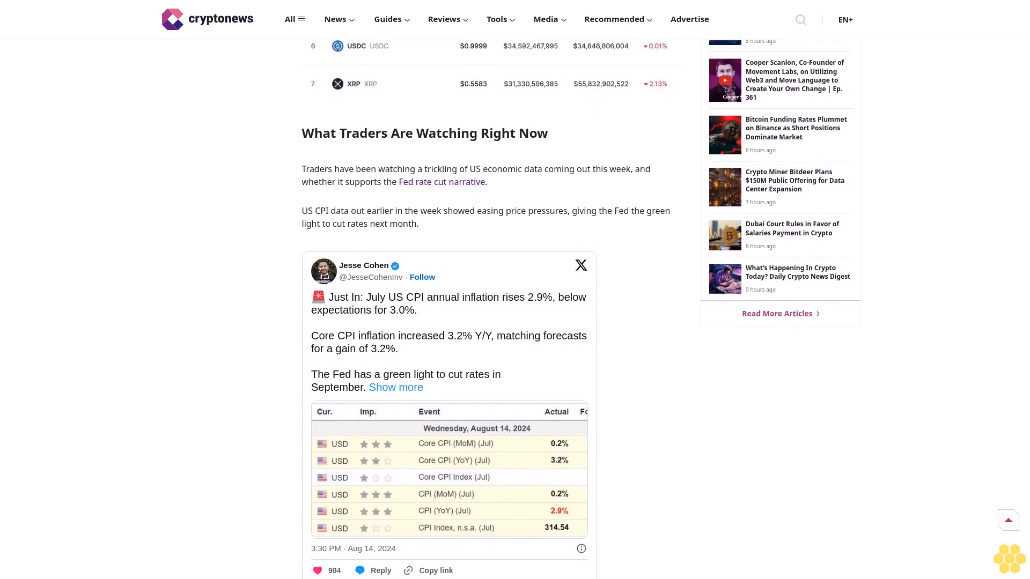
scroll("down", 3)
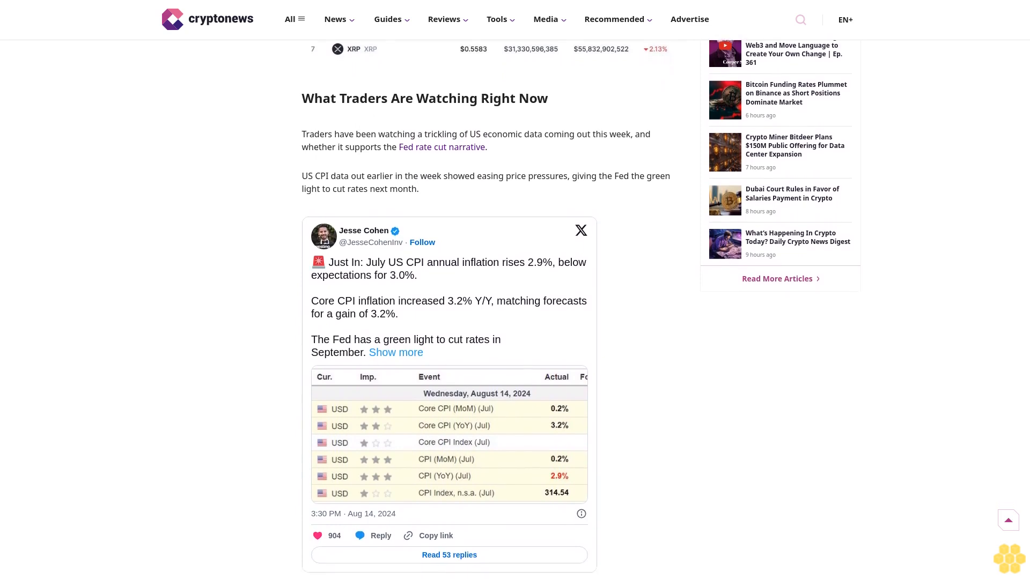
scroll("down", 3)
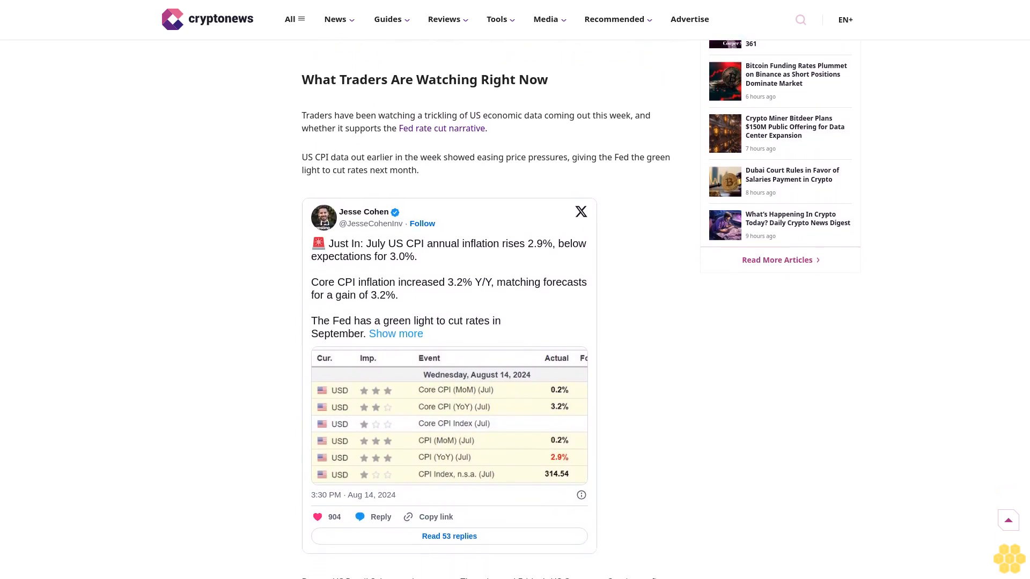
scroll("down", 3)
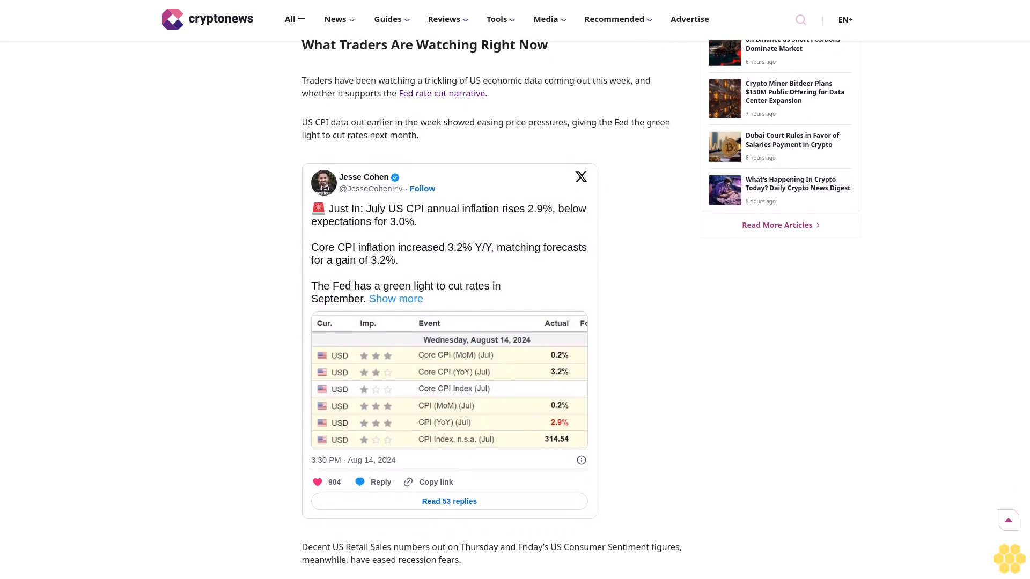
scroll("down", 3)
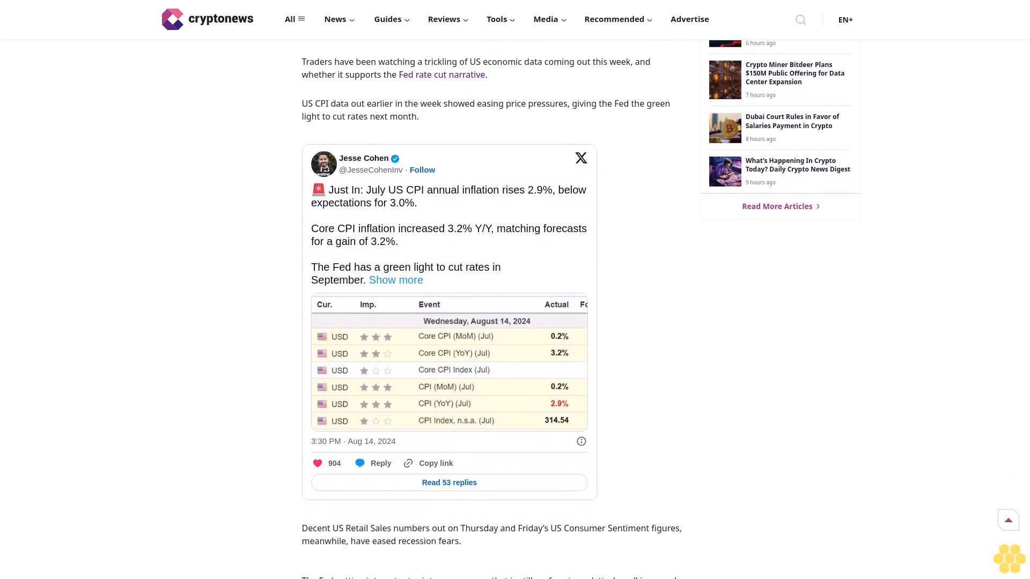
scroll("down", 3)
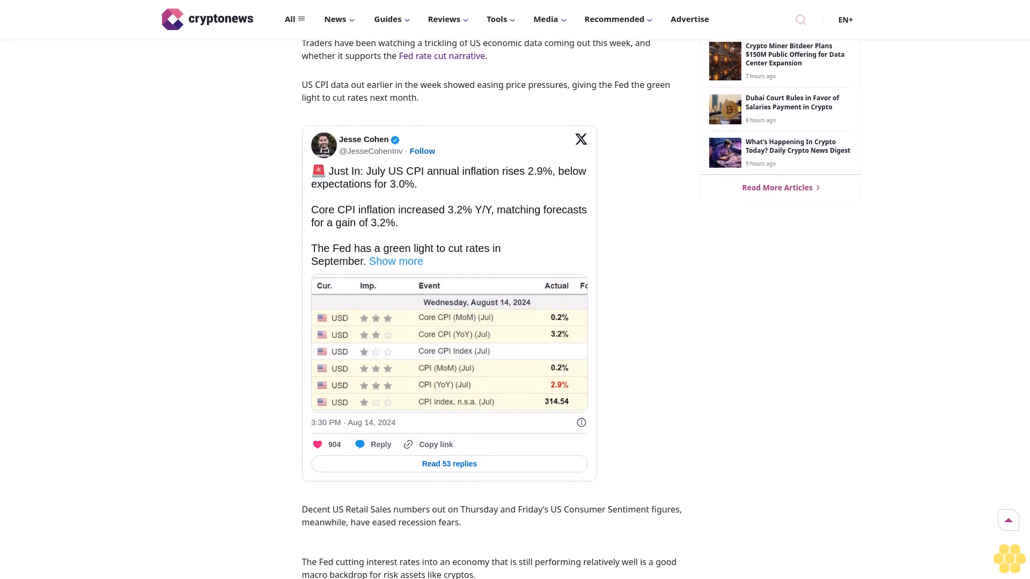
scroll("down", 3)
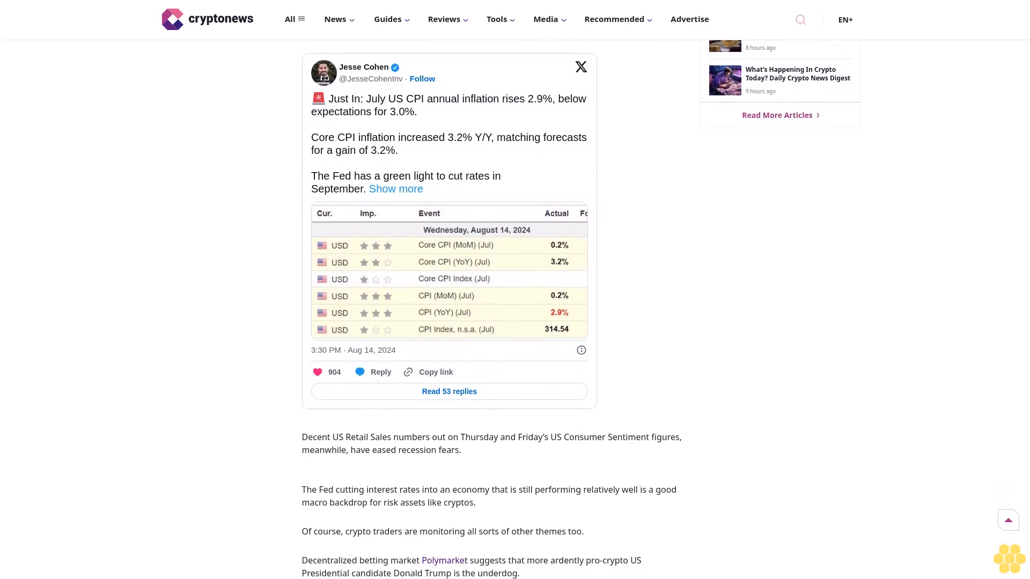
scroll("down", 3)
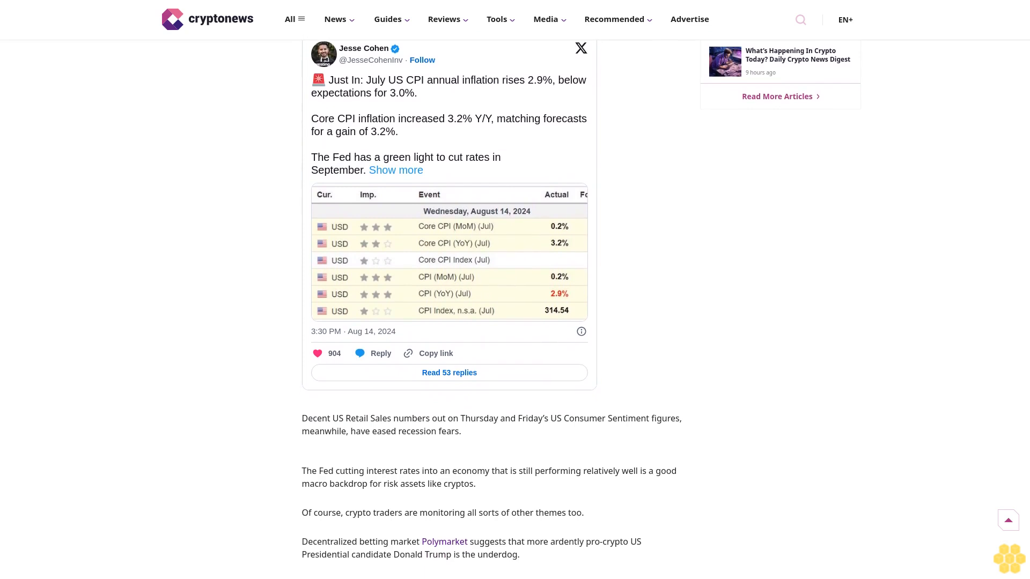
scroll("down", 3)
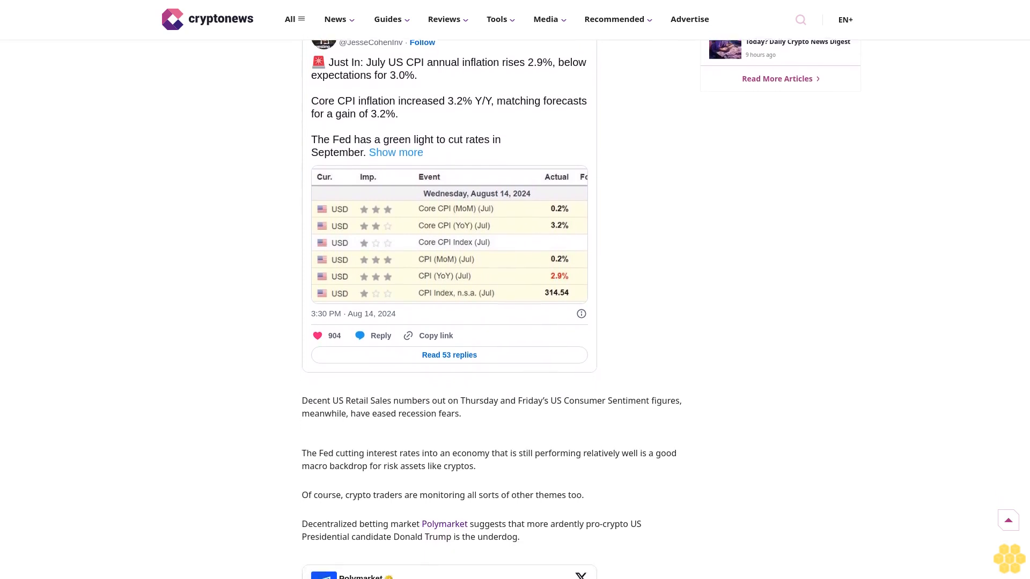
scroll("down", 3)
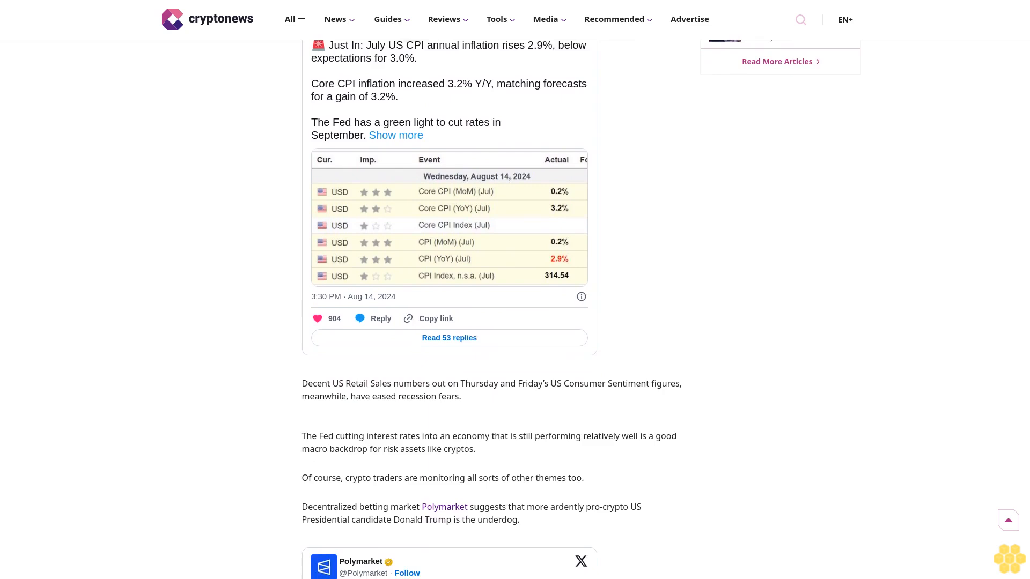
scroll("down", 3)
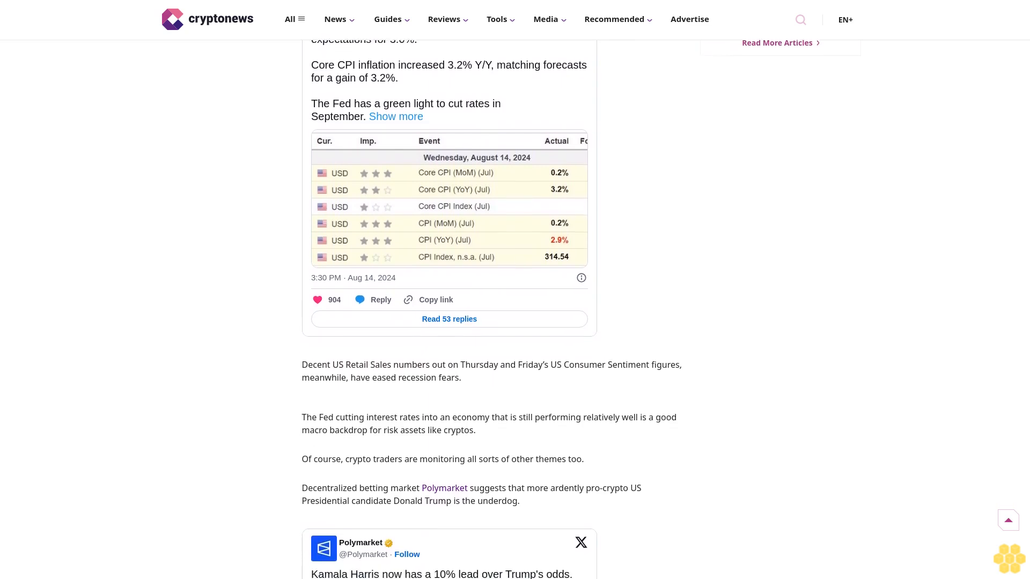
scroll("down", 3)
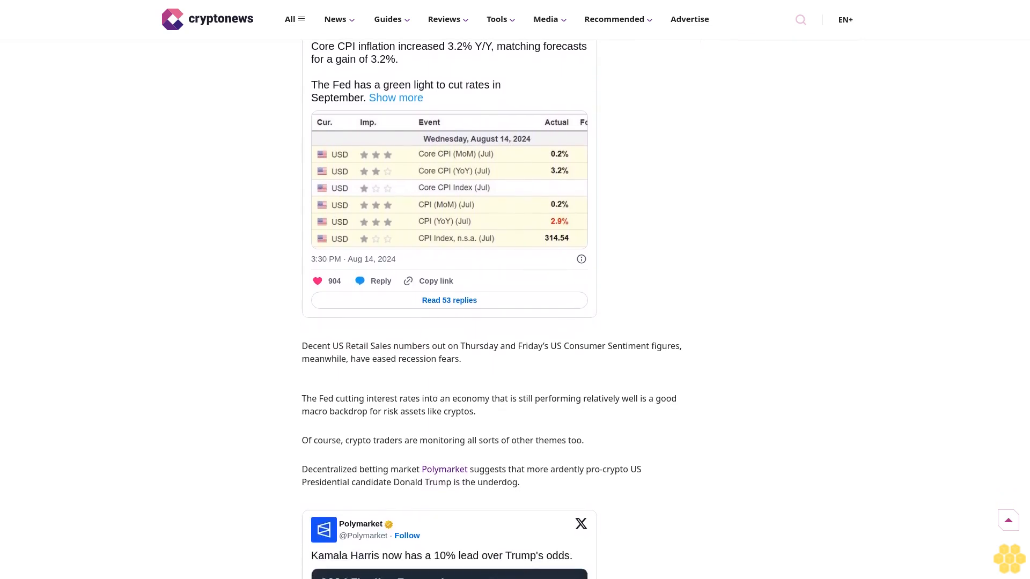
scroll("down", 3)
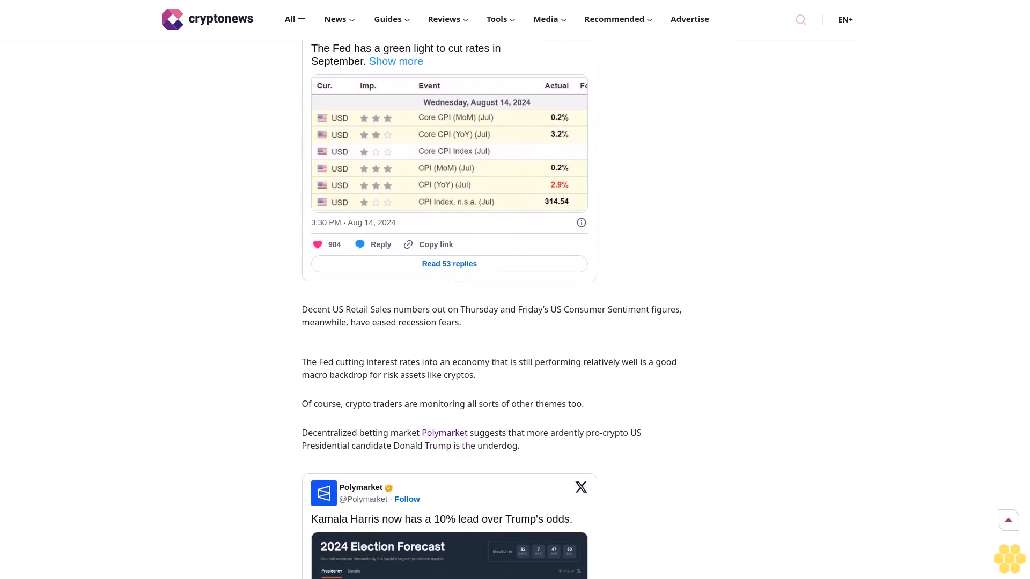
scroll("down", 3)
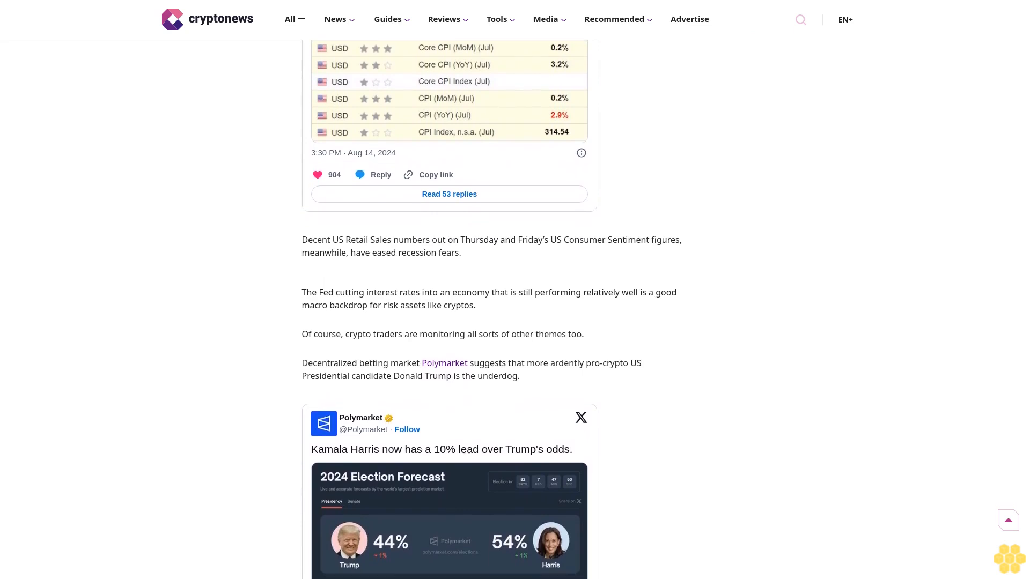
scroll("down", 3)
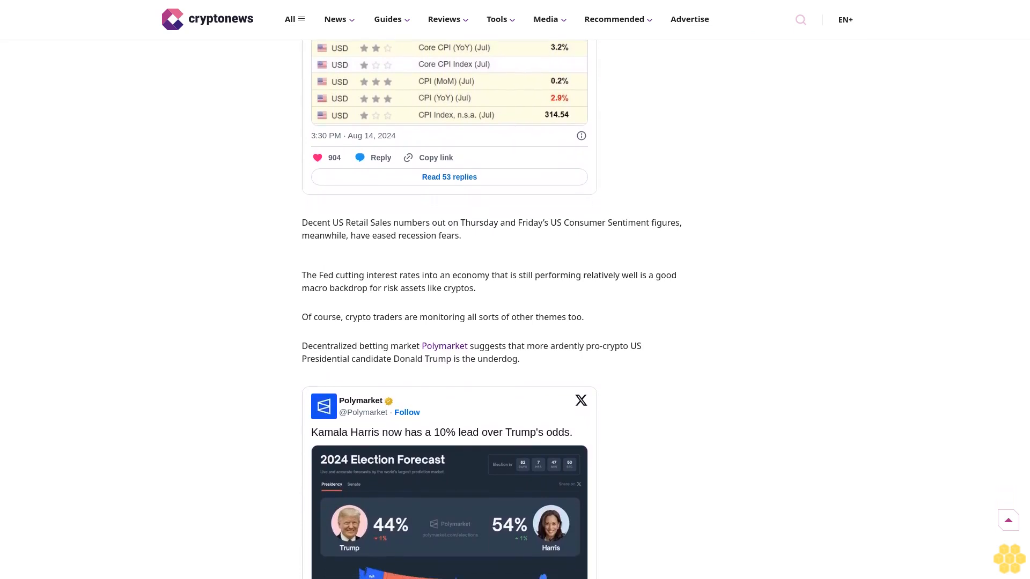
scroll("down", 3)
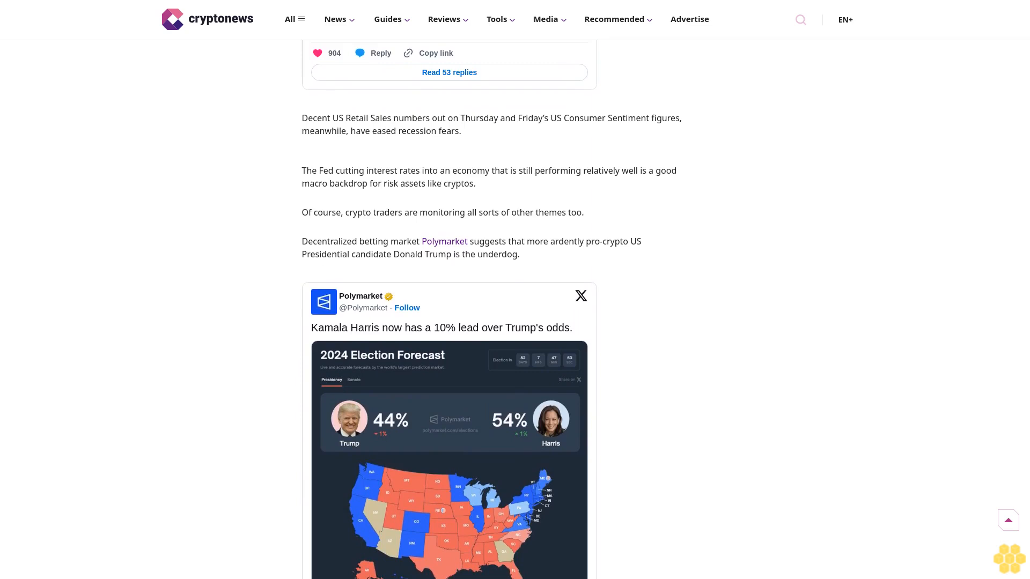
scroll("up", 3)
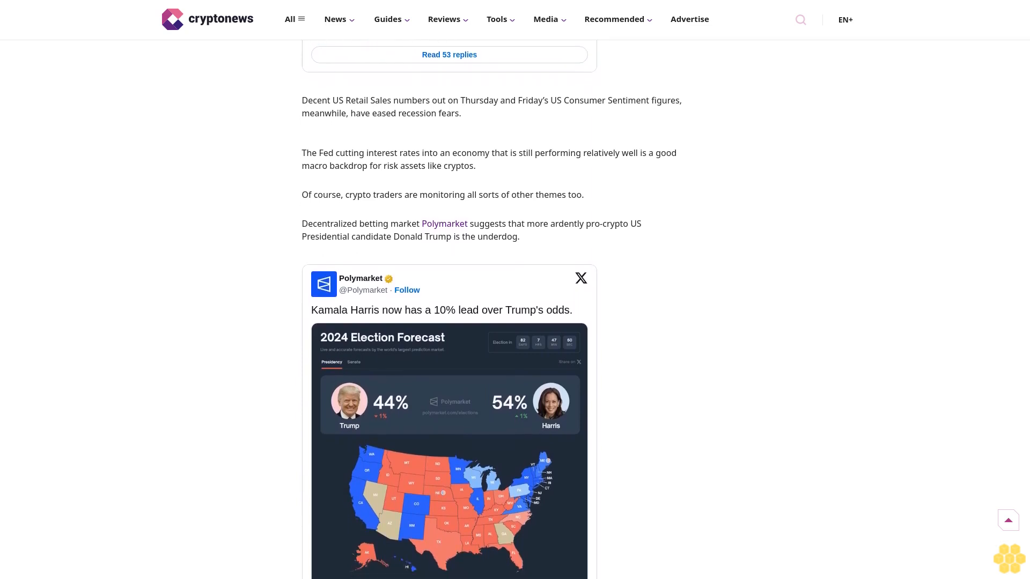
scroll("down", 3)
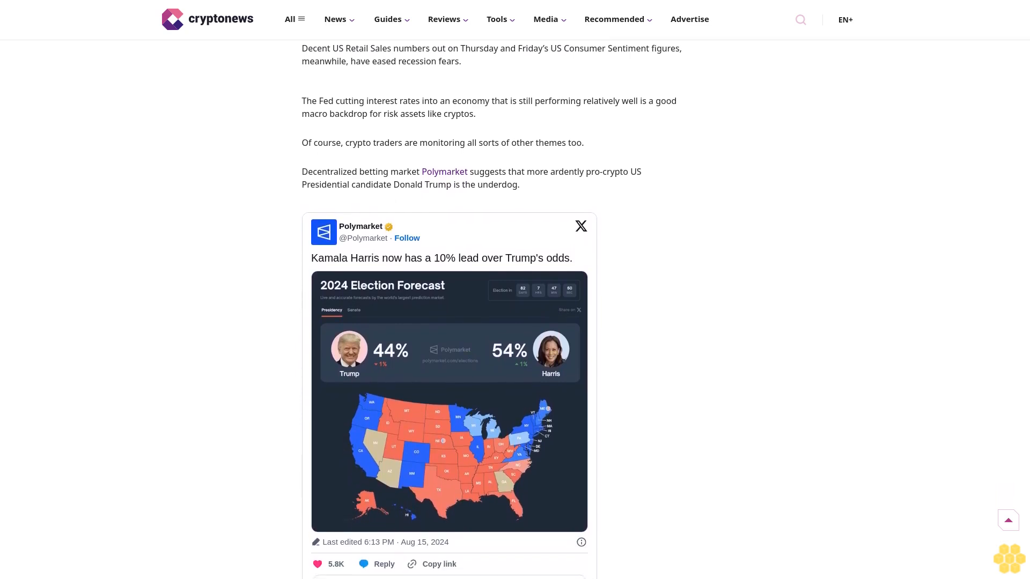
scroll("down", 3)
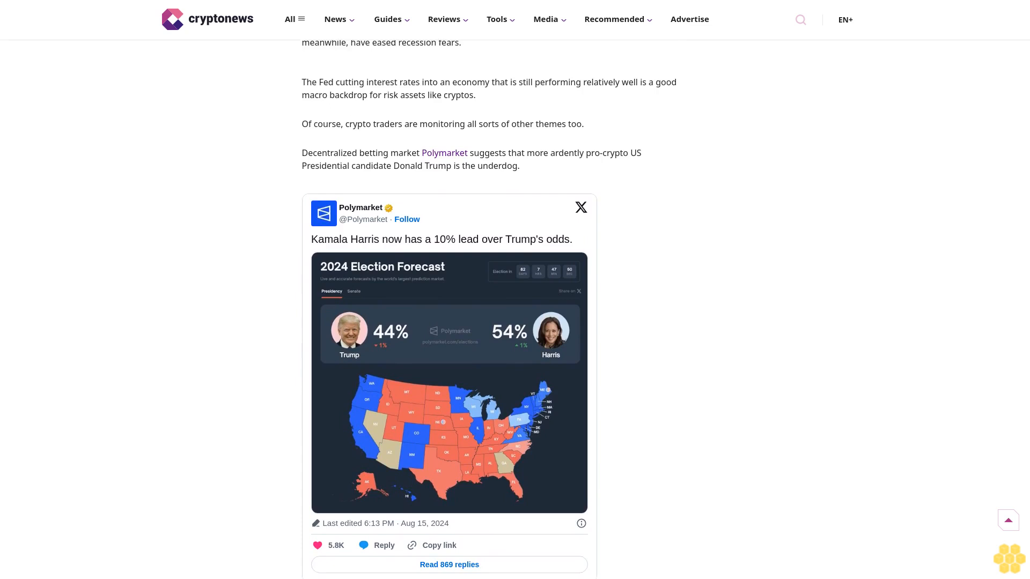
scroll("up", 3)
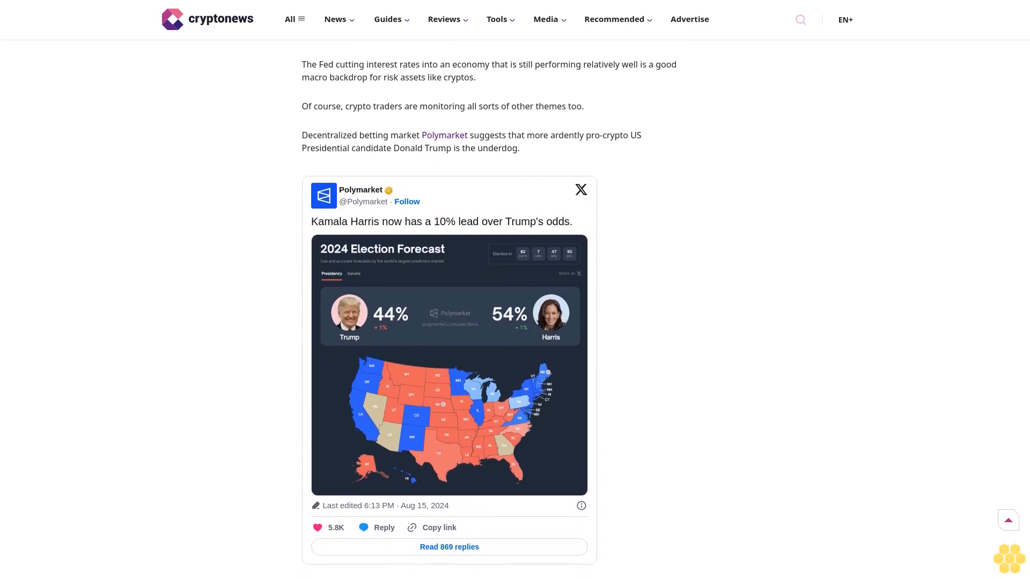
scroll("down", 3)
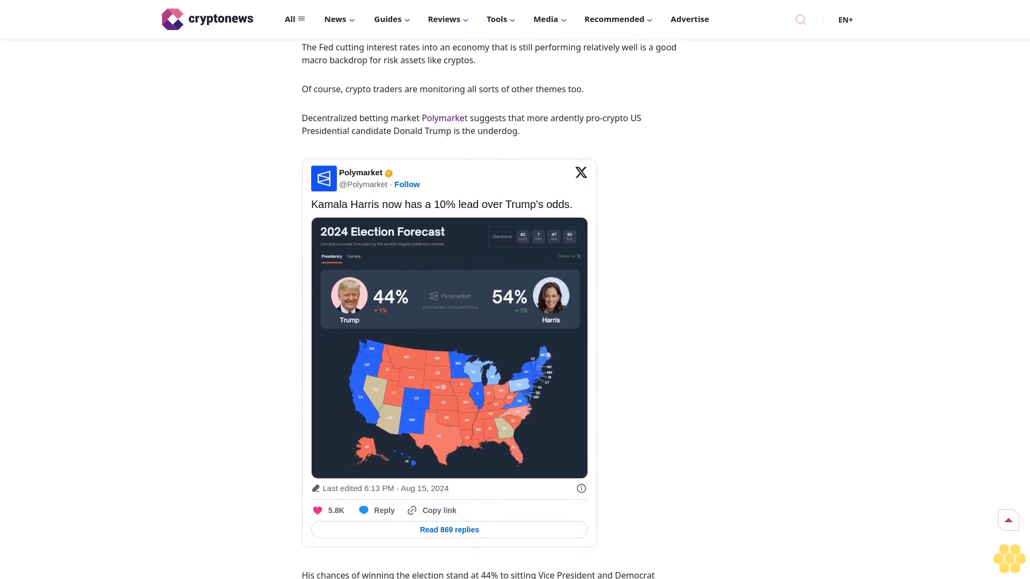
scroll("down", 3)
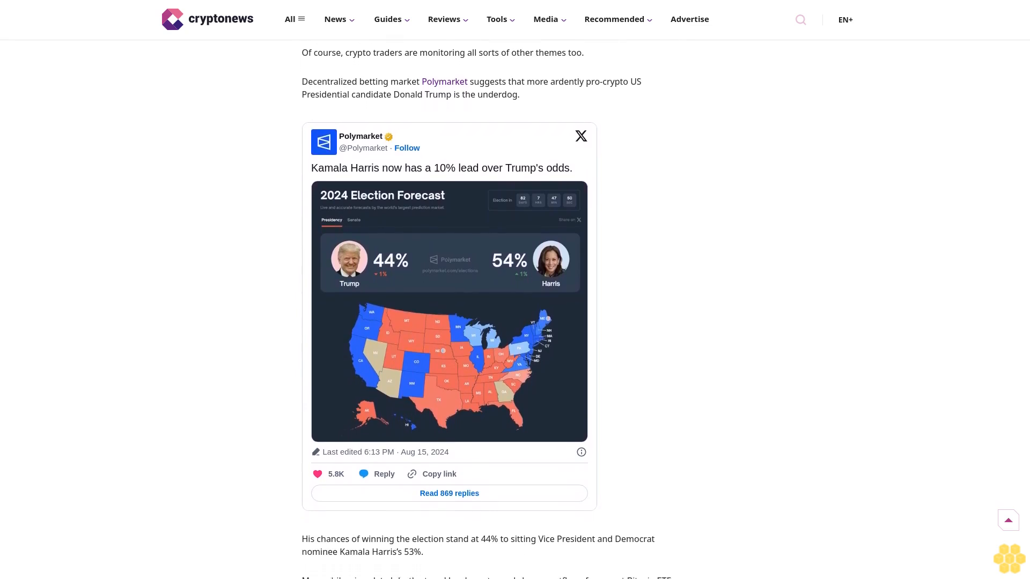
scroll("down", 3)
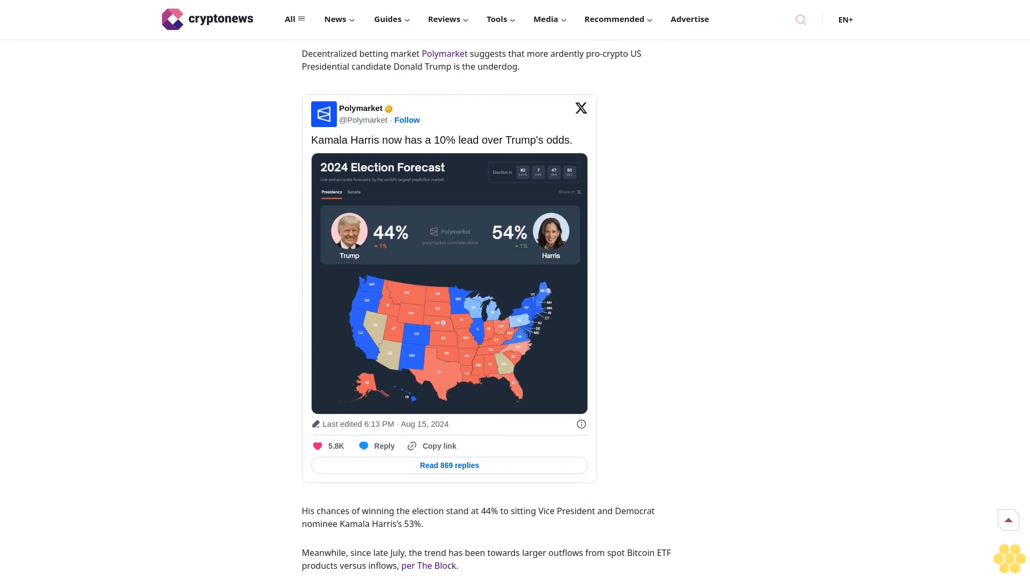
scroll("down", 3)
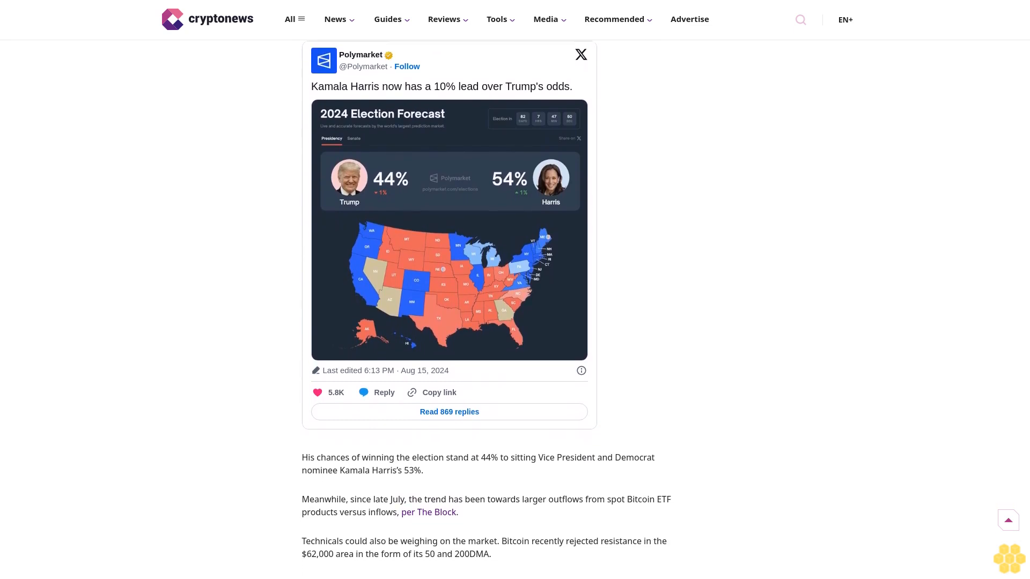
scroll("down", 3)
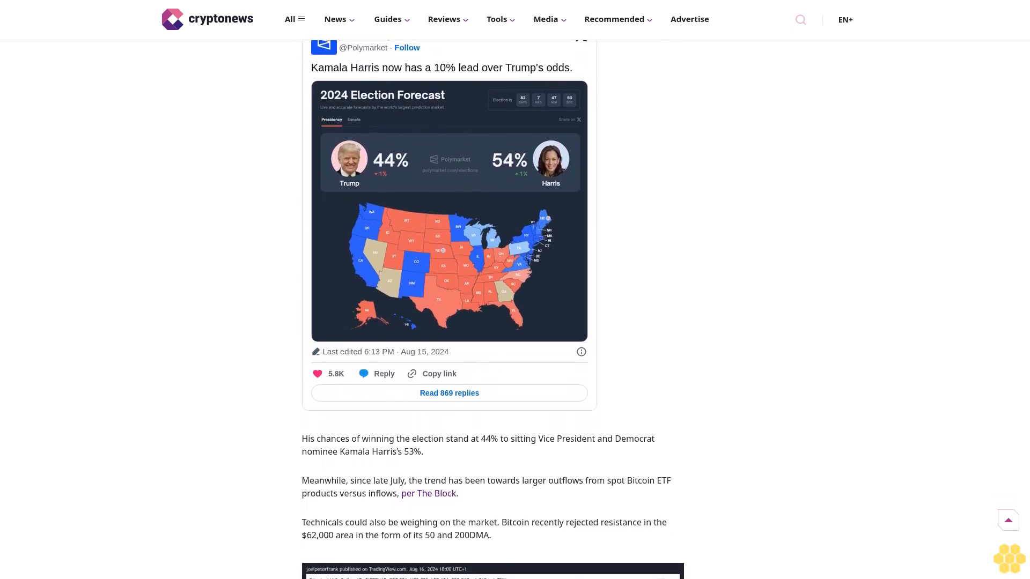
scroll("down", 3)
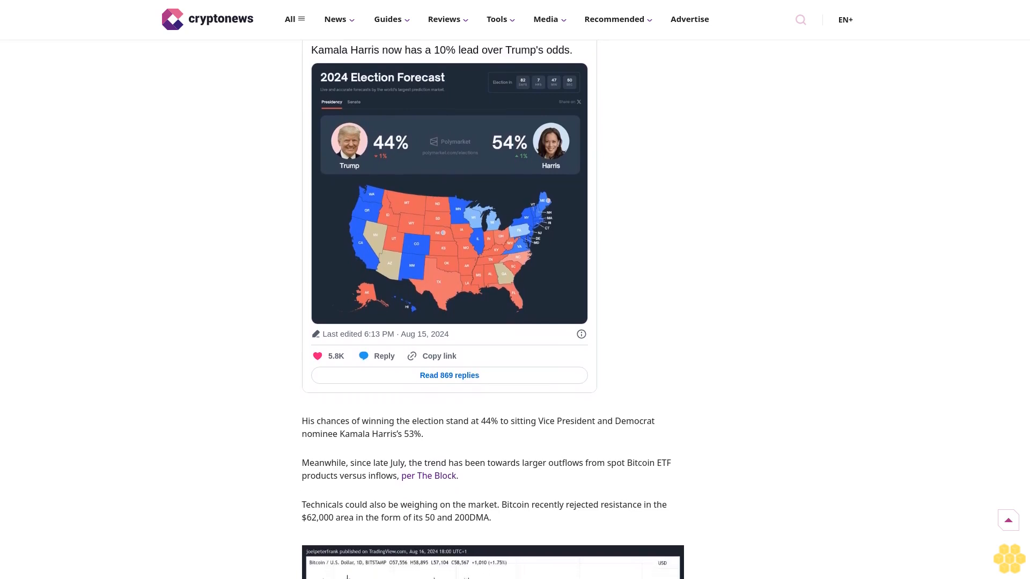
scroll("down", 3)
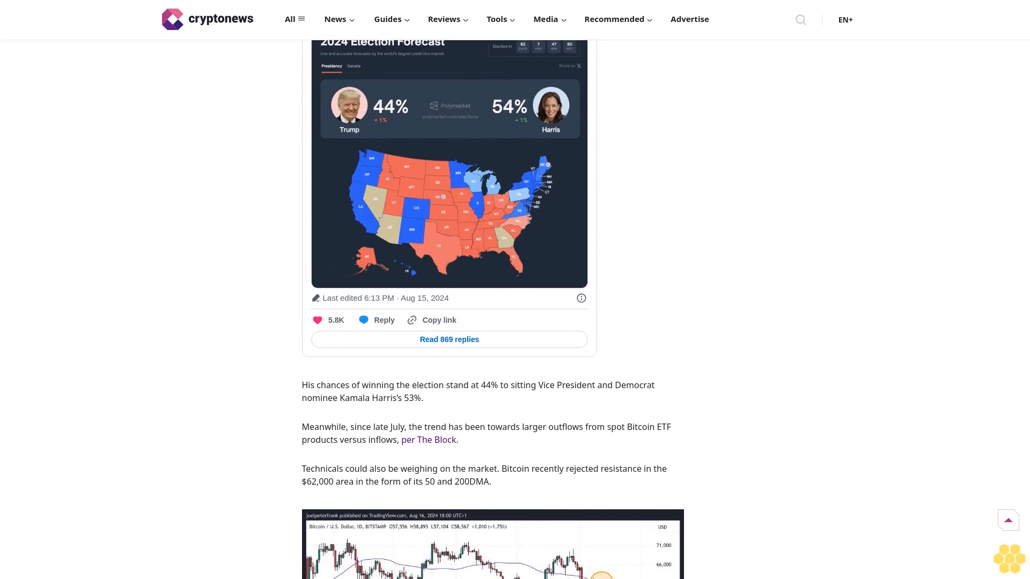
scroll("down", 3)
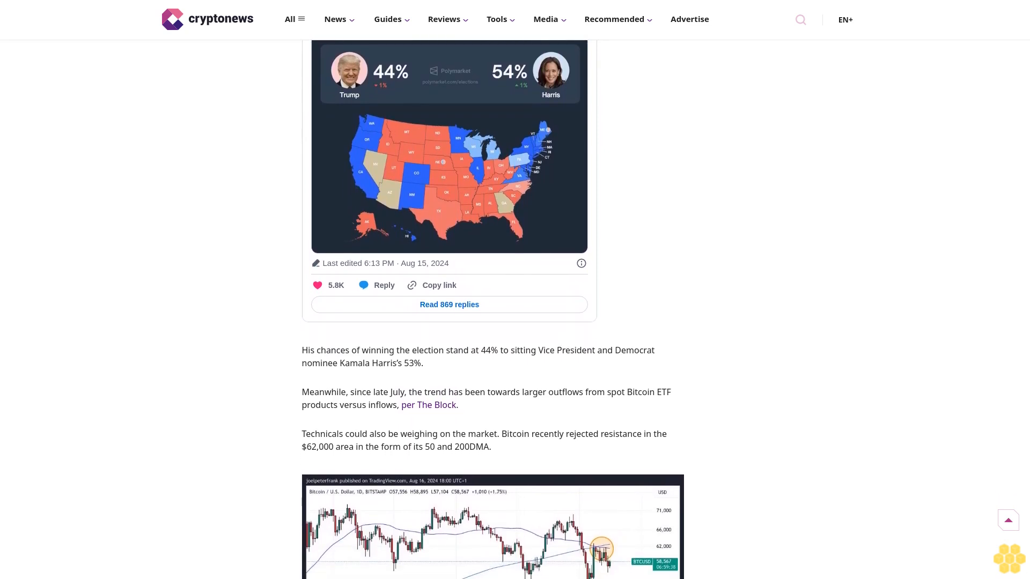
scroll("down", 3)
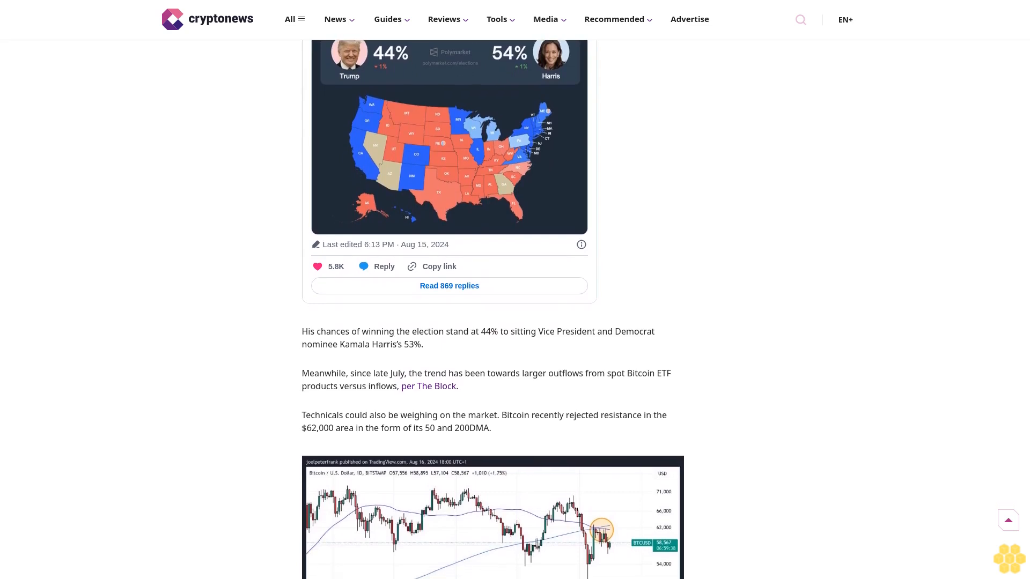
scroll("down", 3)
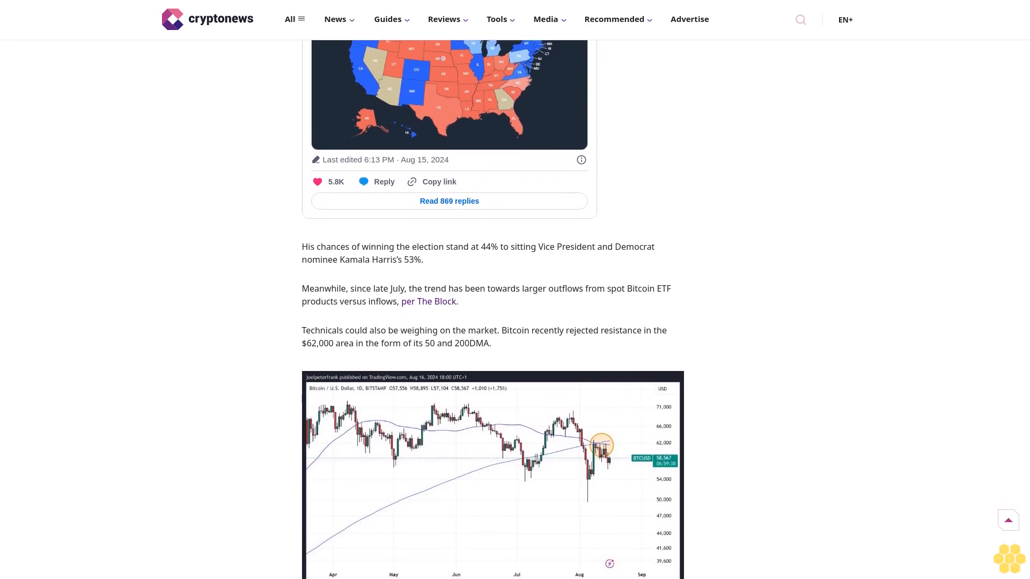
scroll("up", 3)
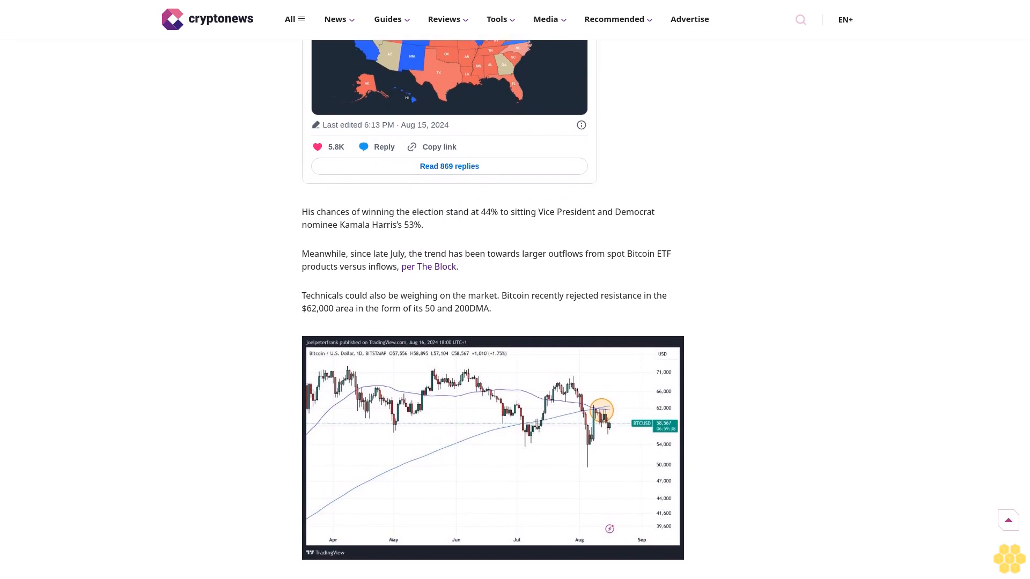
scroll("down", 3)
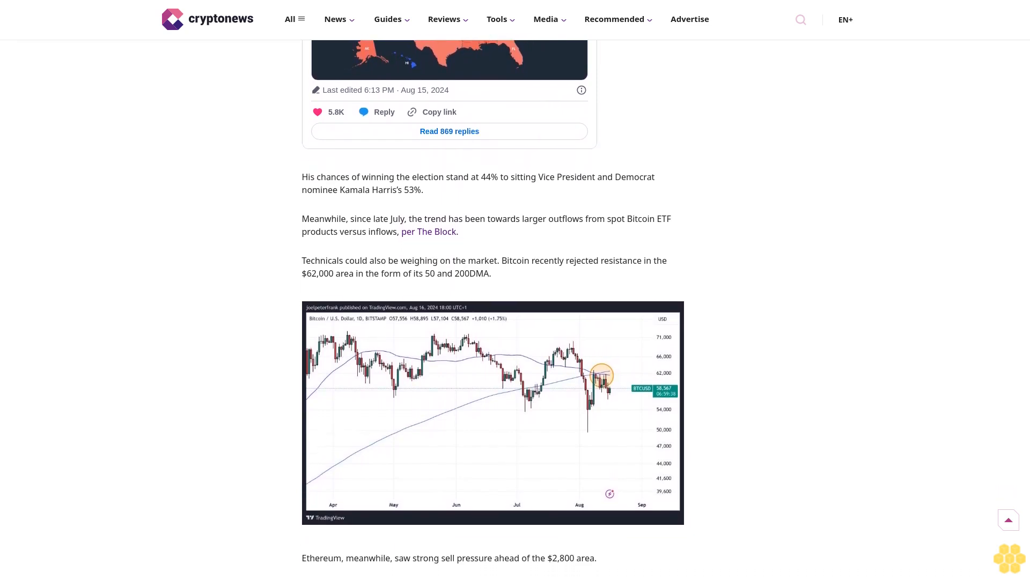
scroll("down", 3)
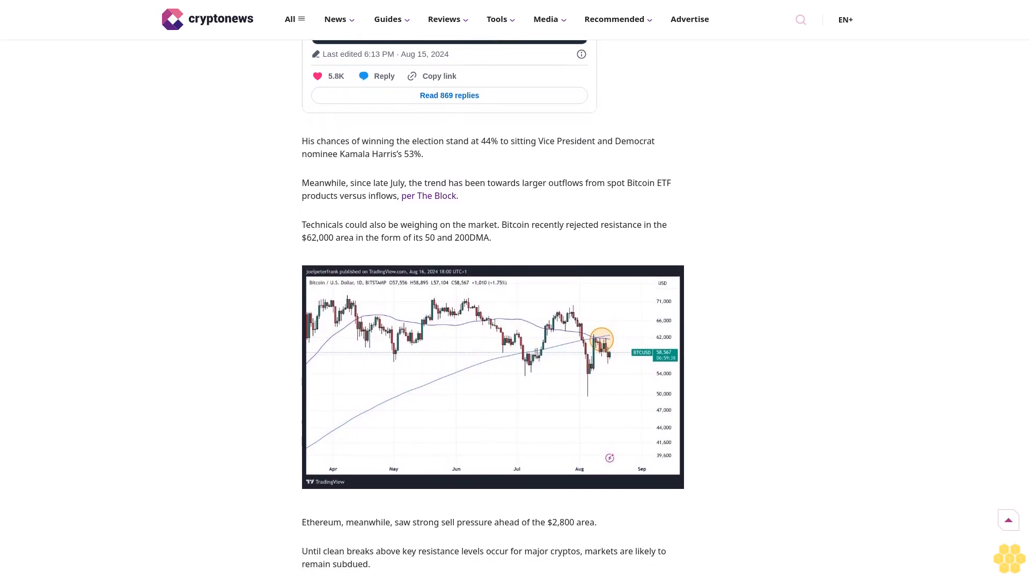
scroll("down", 3)
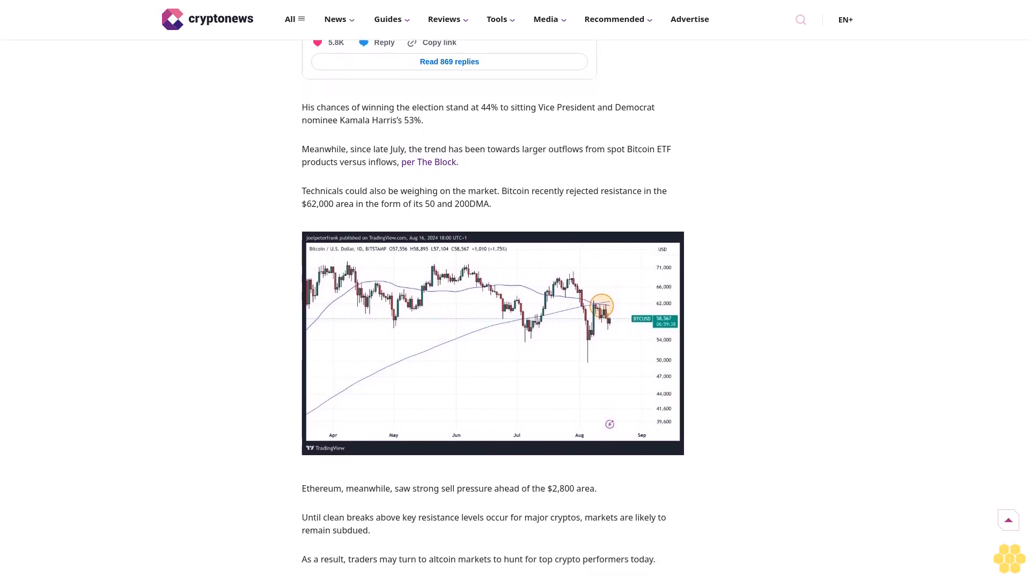
scroll("down", 3)
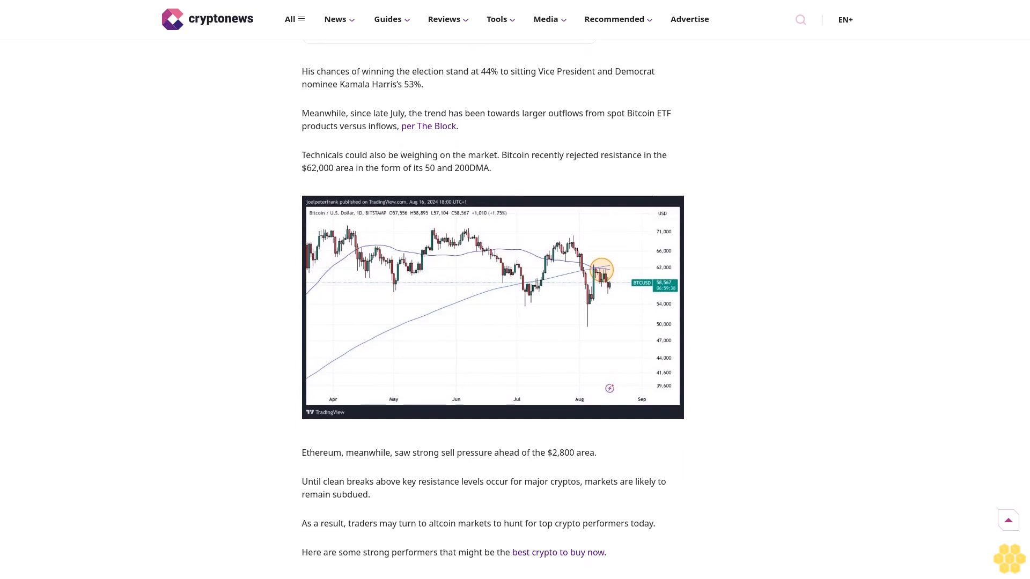
scroll("down", 3)
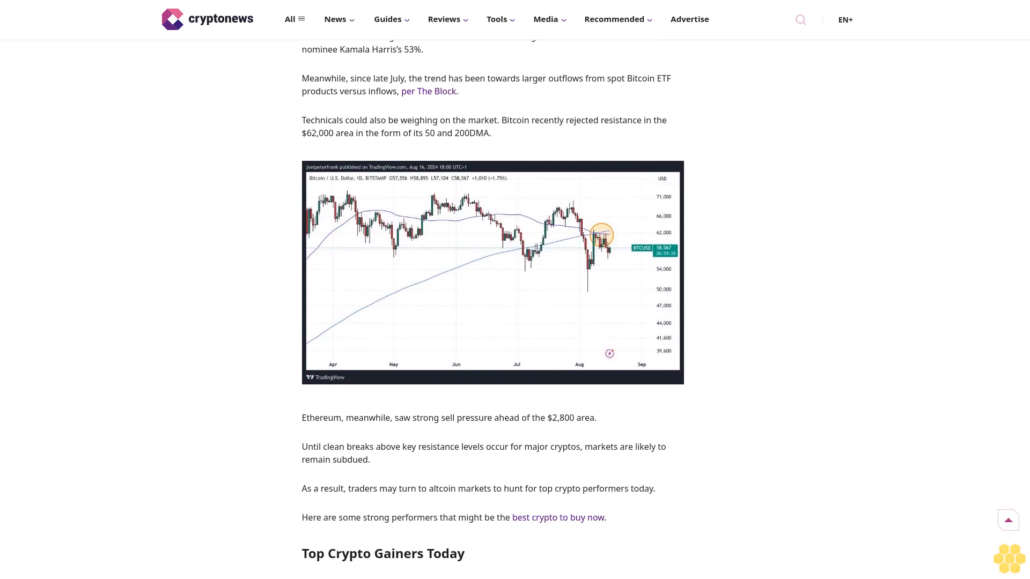
scroll("down", 3)
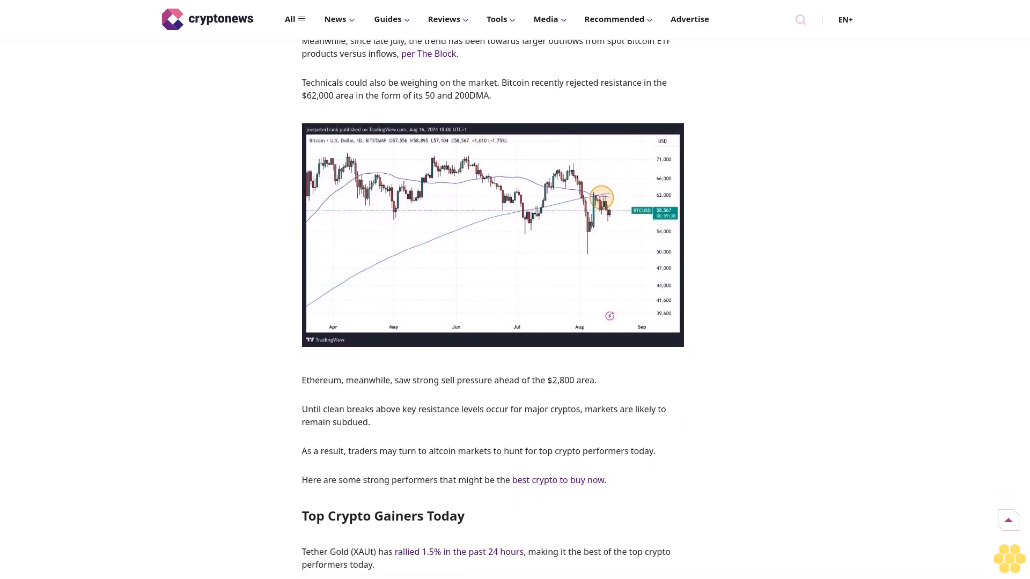
scroll("down", 3)
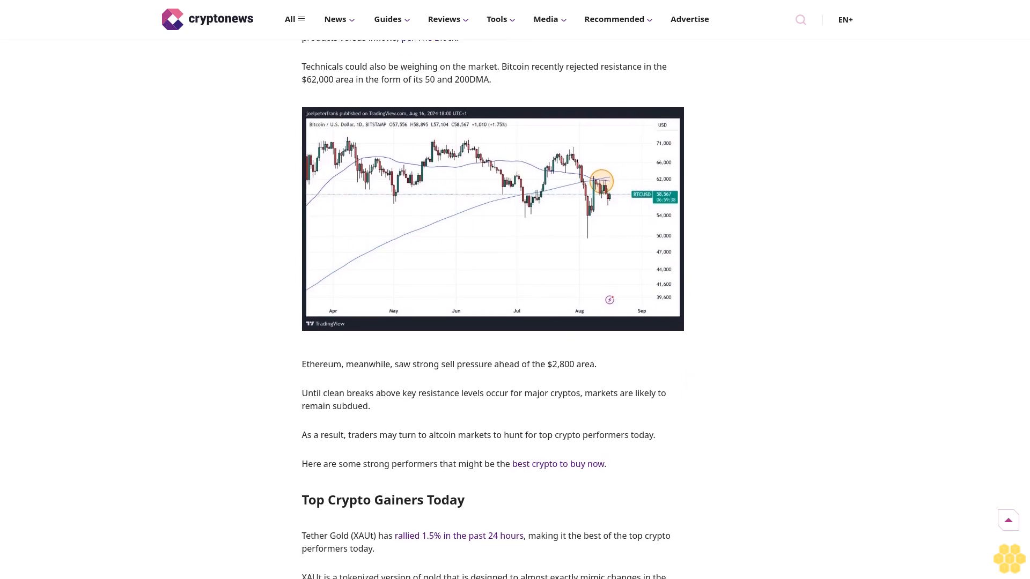
scroll("down", 3)
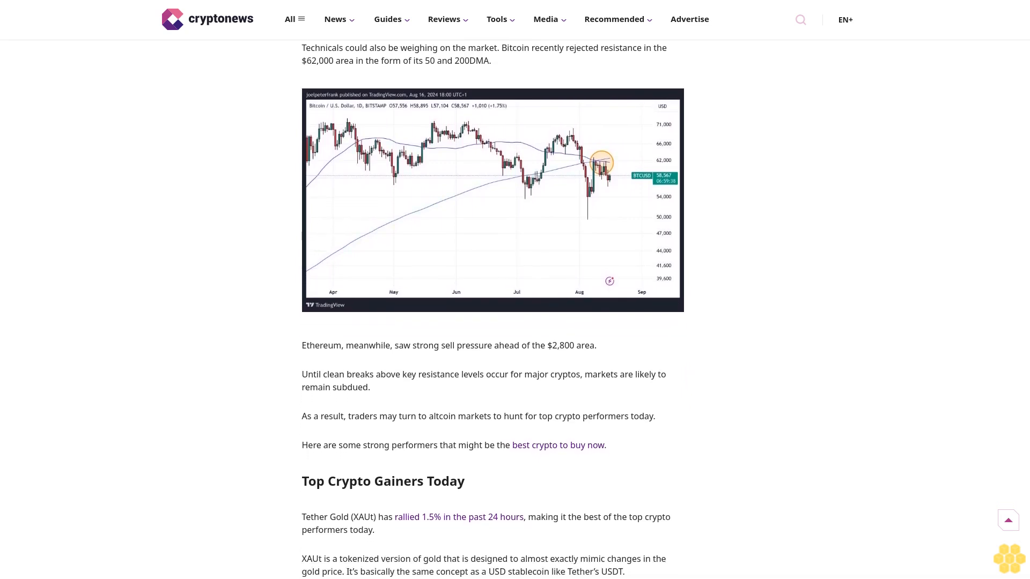
scroll("down", 3)
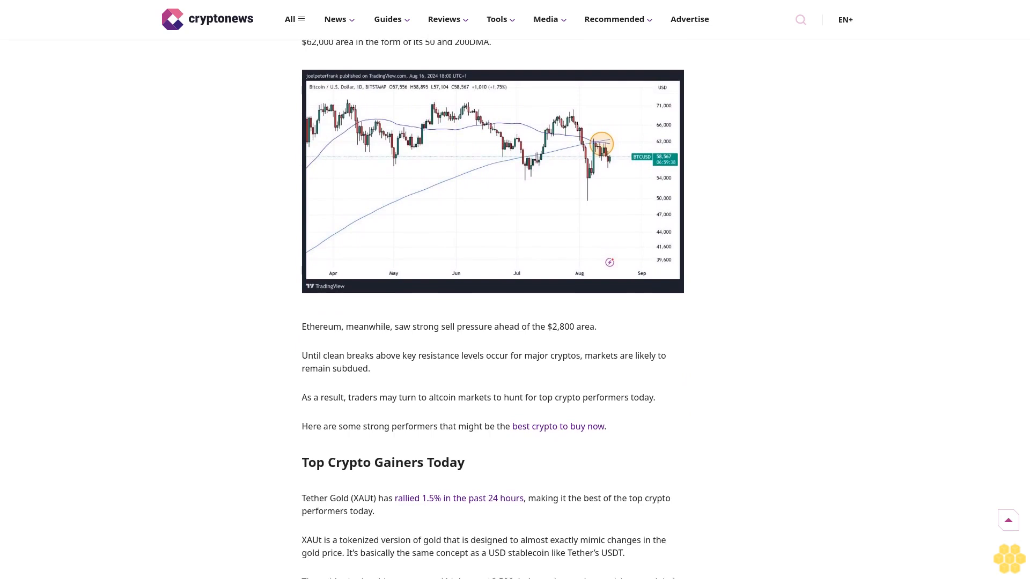
scroll("down", 3)
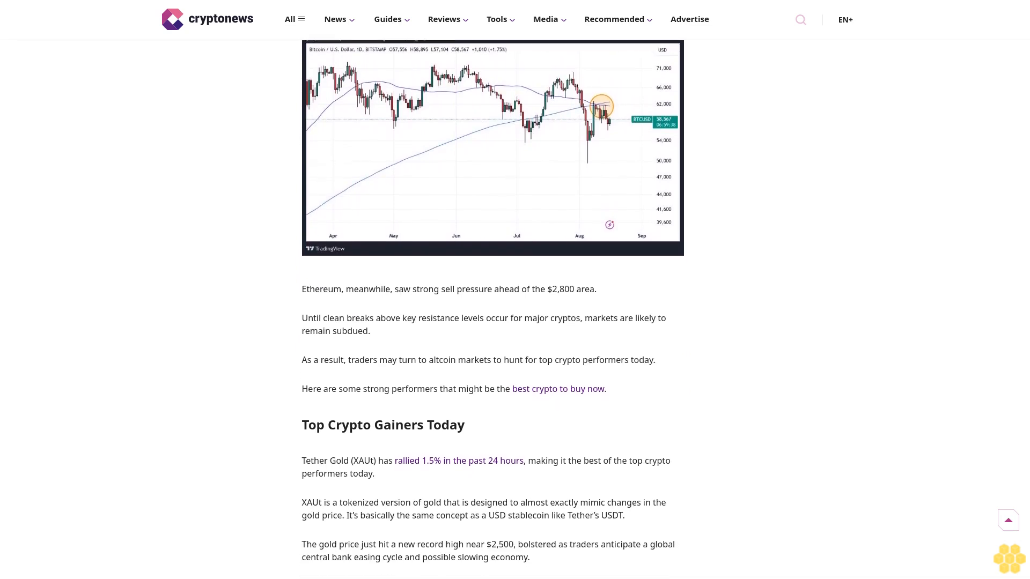
scroll("down", 3)
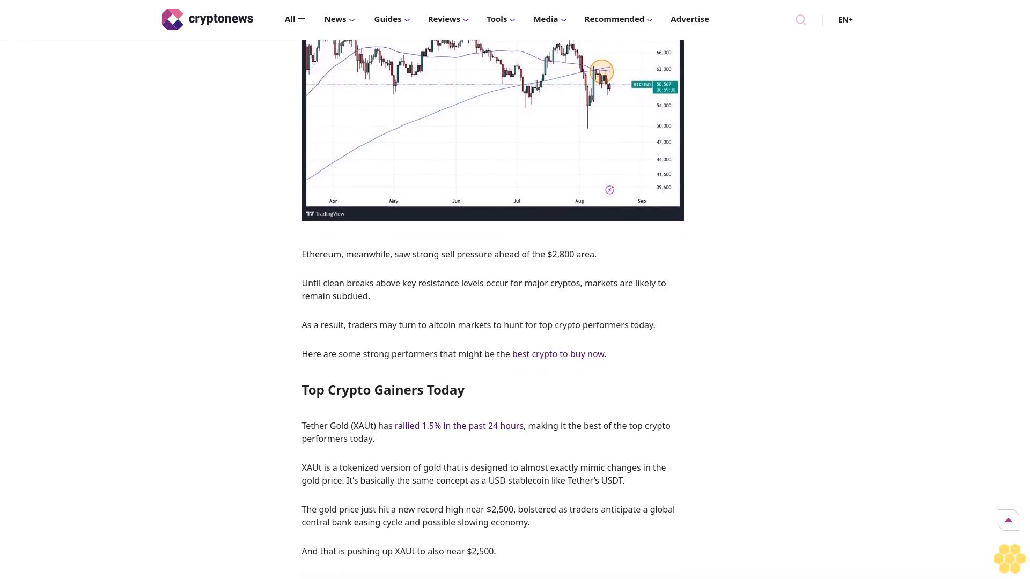
scroll("down", 3)
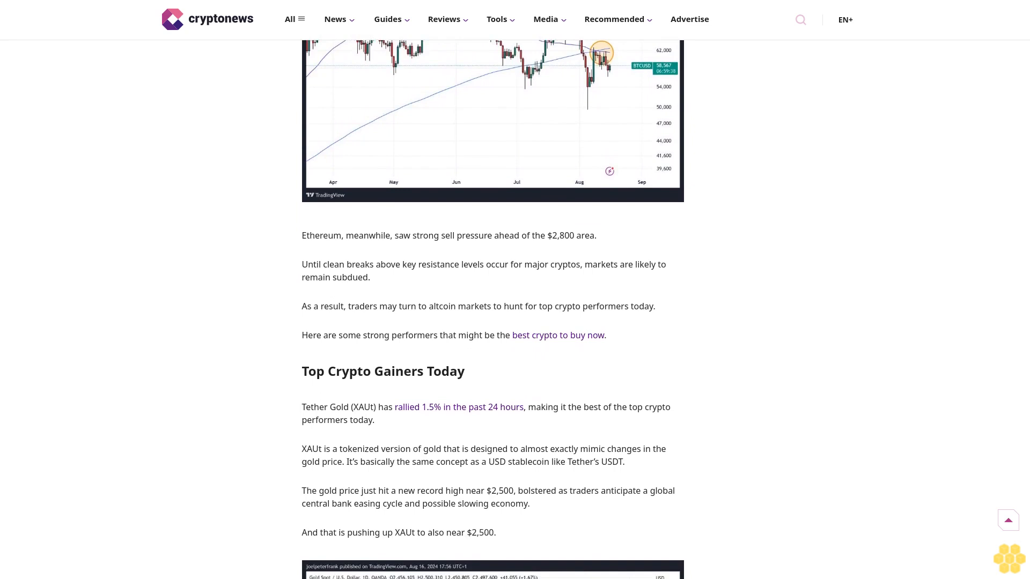
scroll("down", 3)
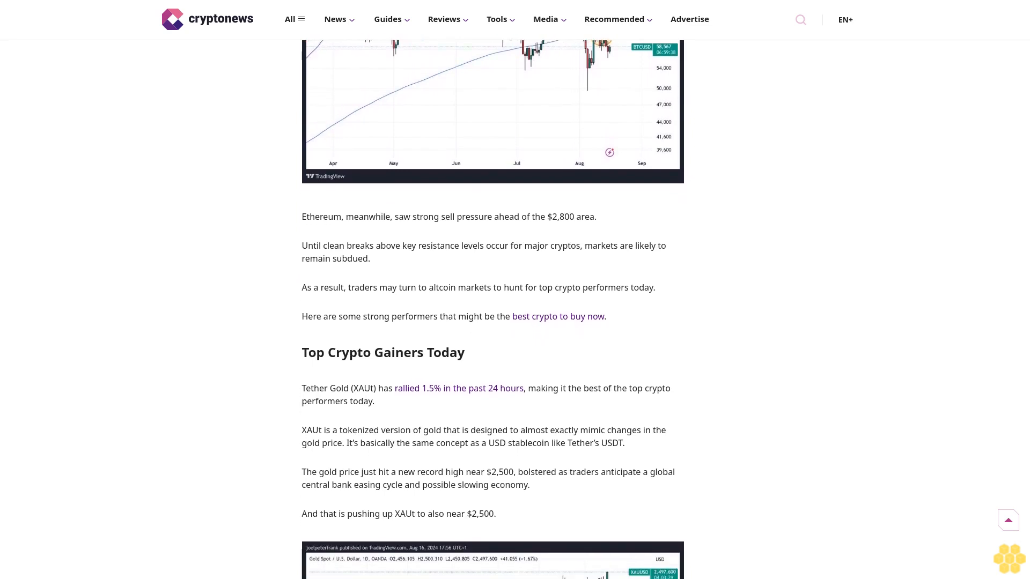
scroll("down", 3)
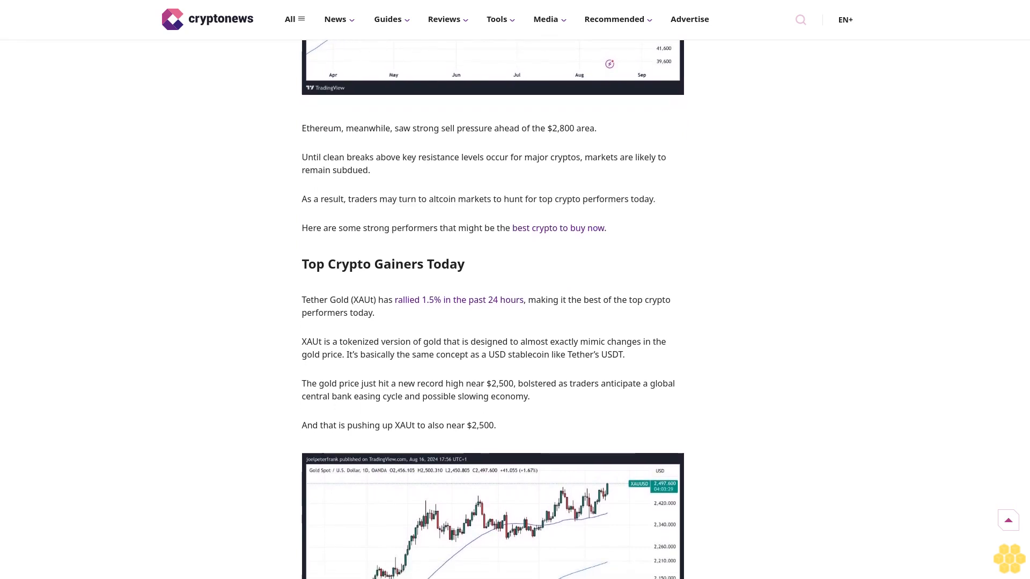
scroll("down", 3)
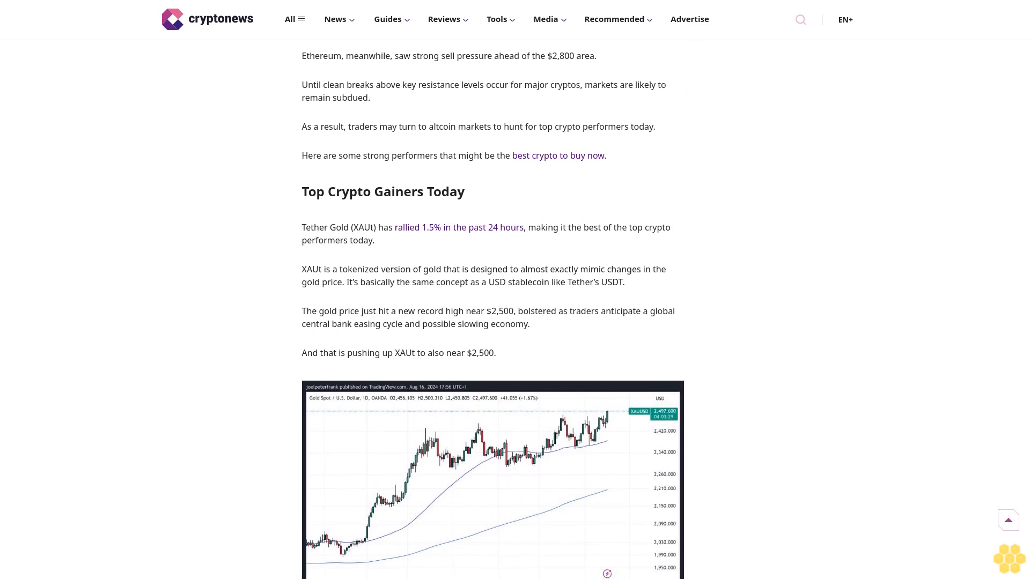
scroll("down", 3)
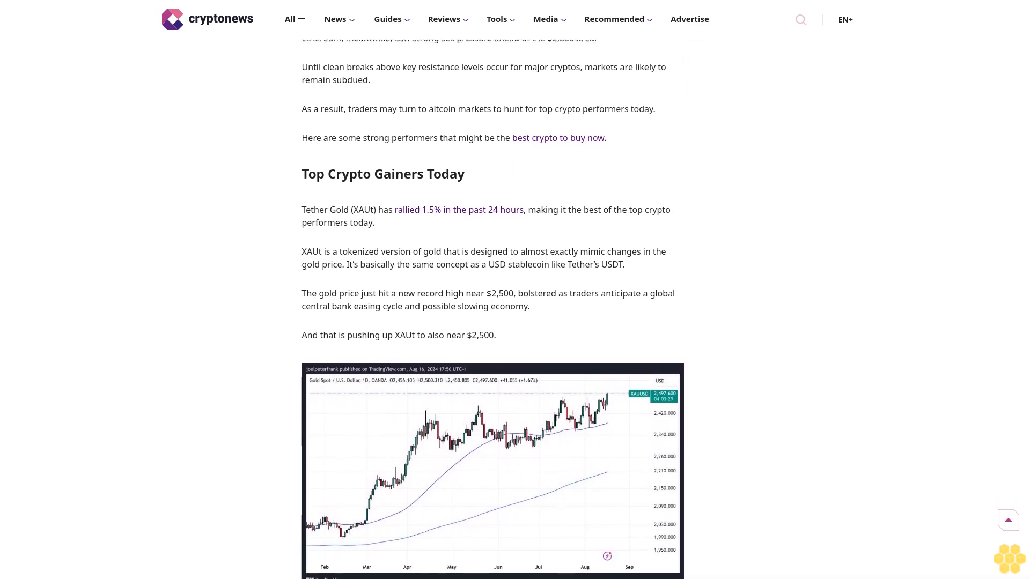
scroll("down", 3)
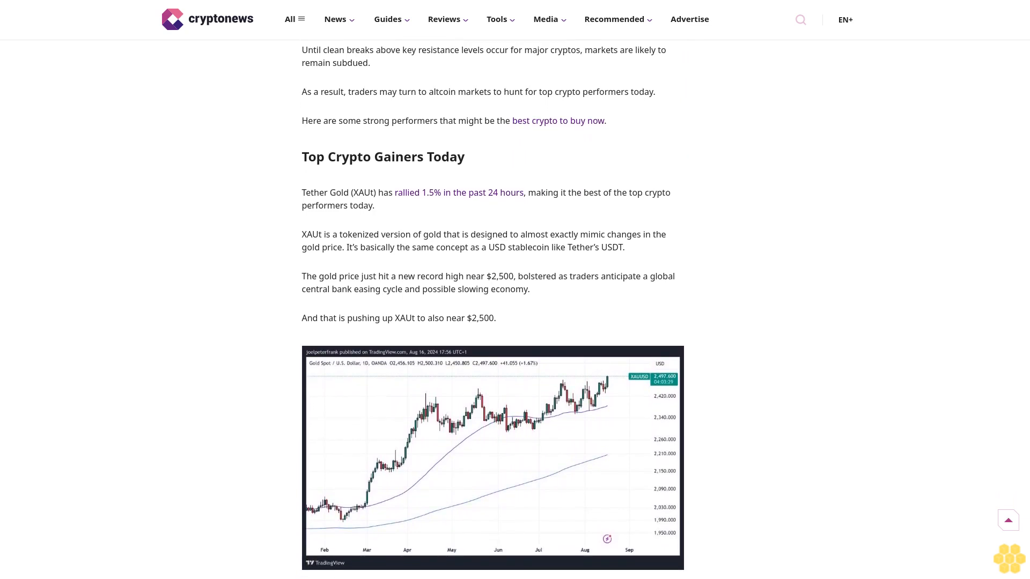
scroll("down", 3)
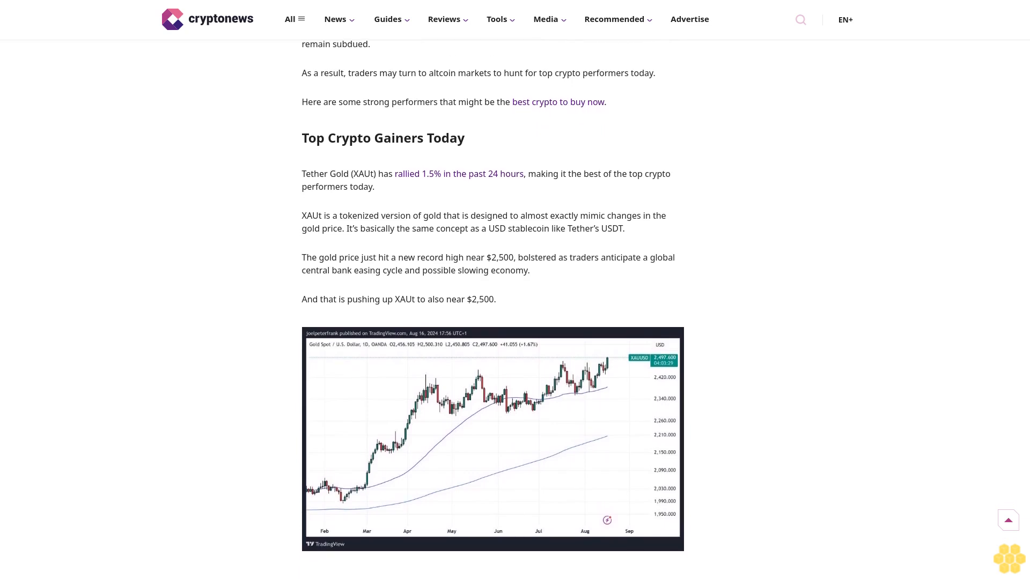
scroll("down", 3)
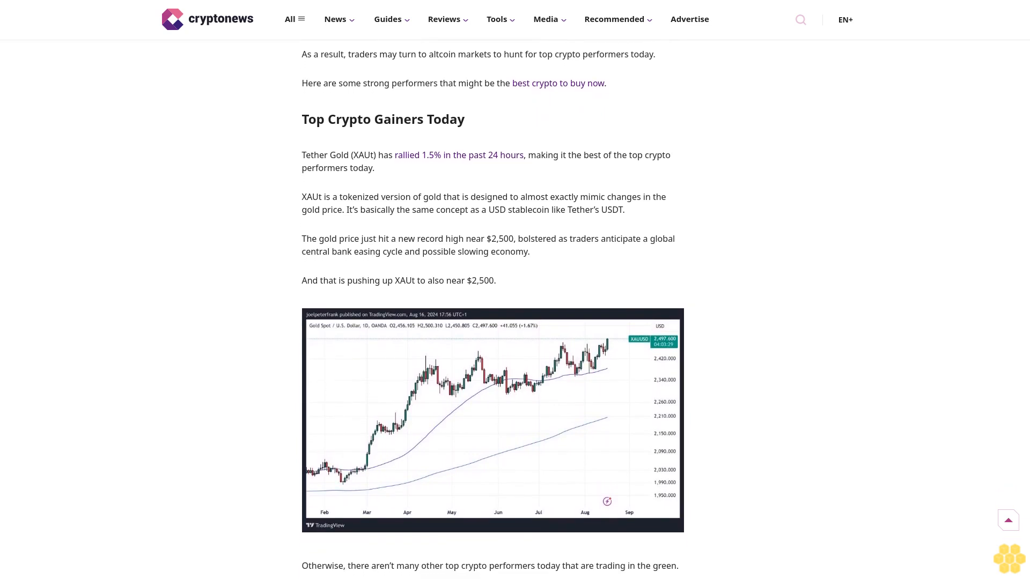
scroll("down", 3)
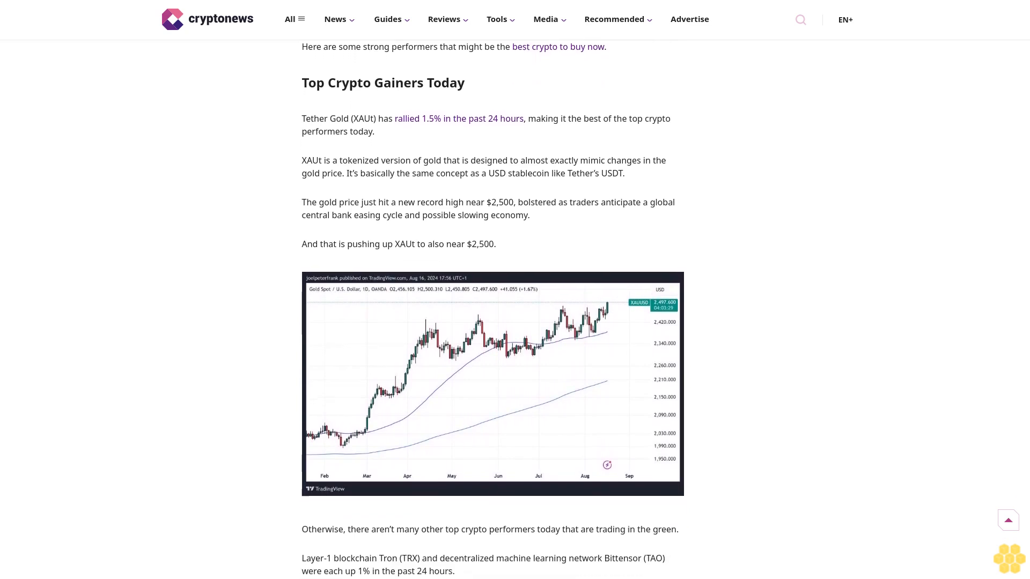
scroll("down", 3)
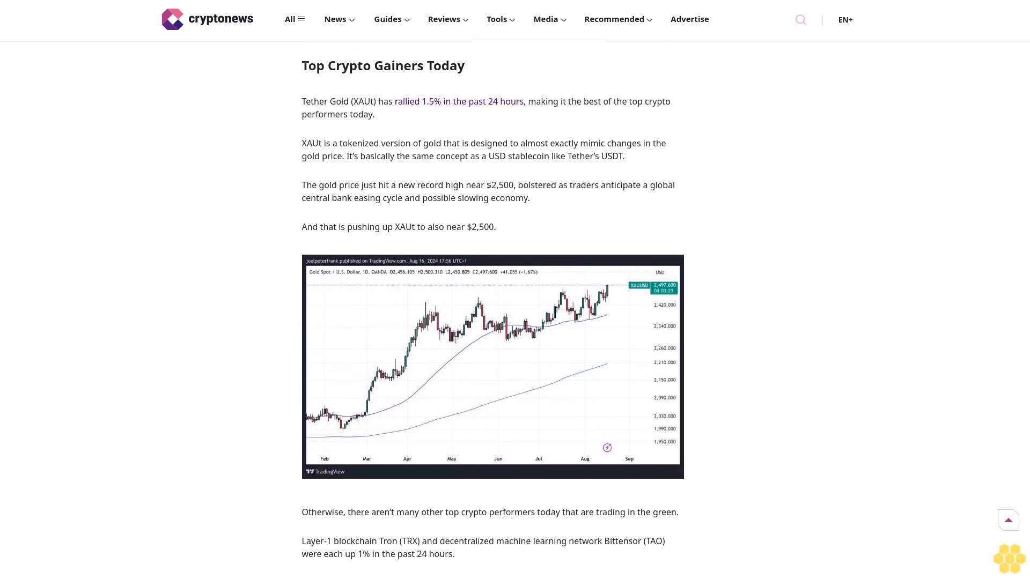
scroll("down", 3)
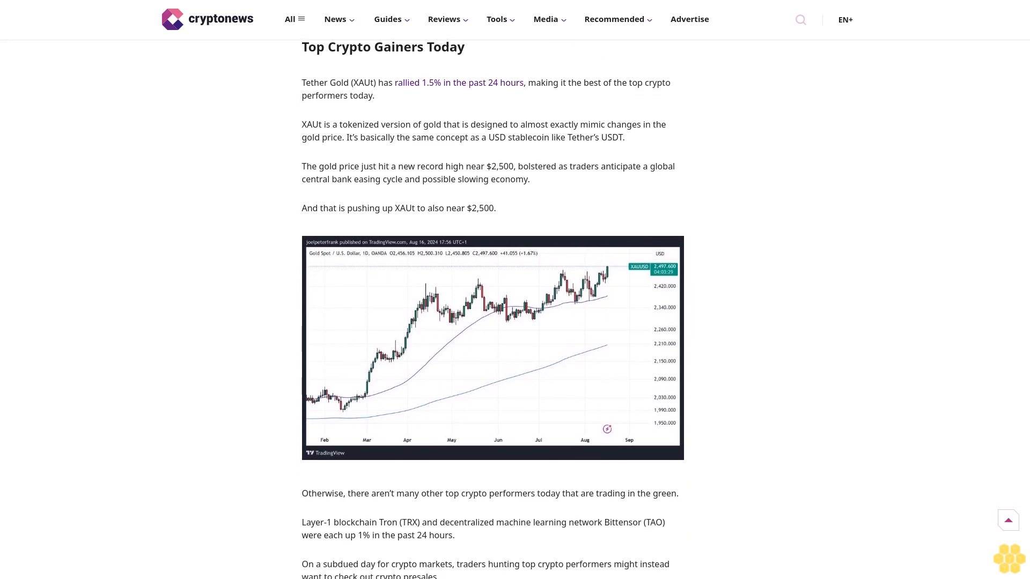
scroll("down", 3)
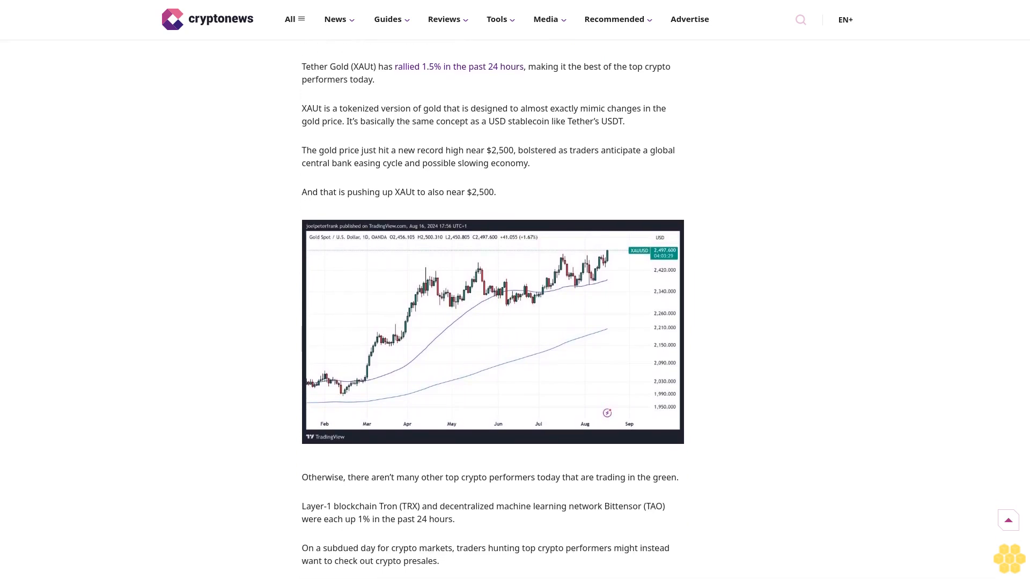
scroll("down", 3)
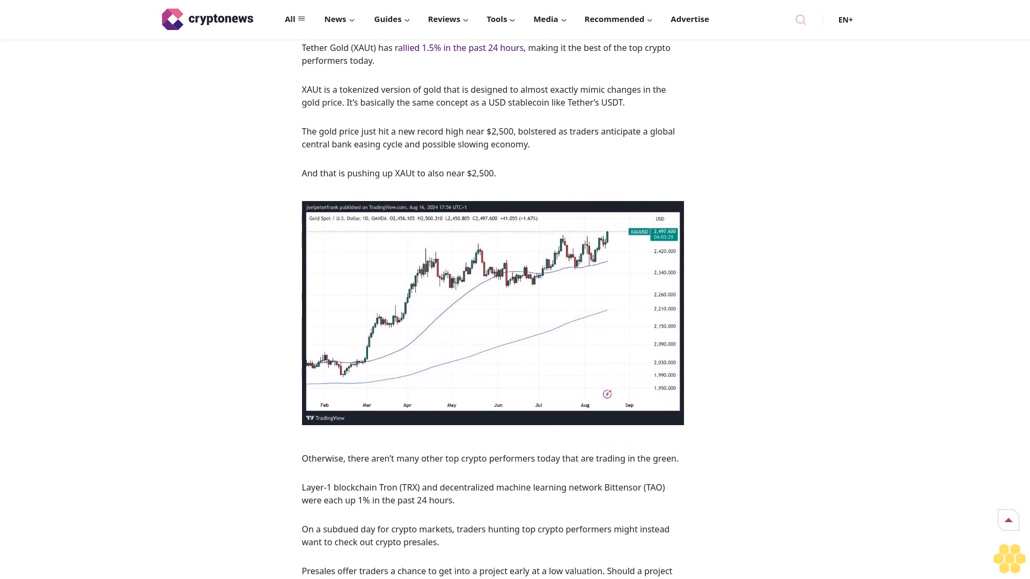
scroll("down", 3)
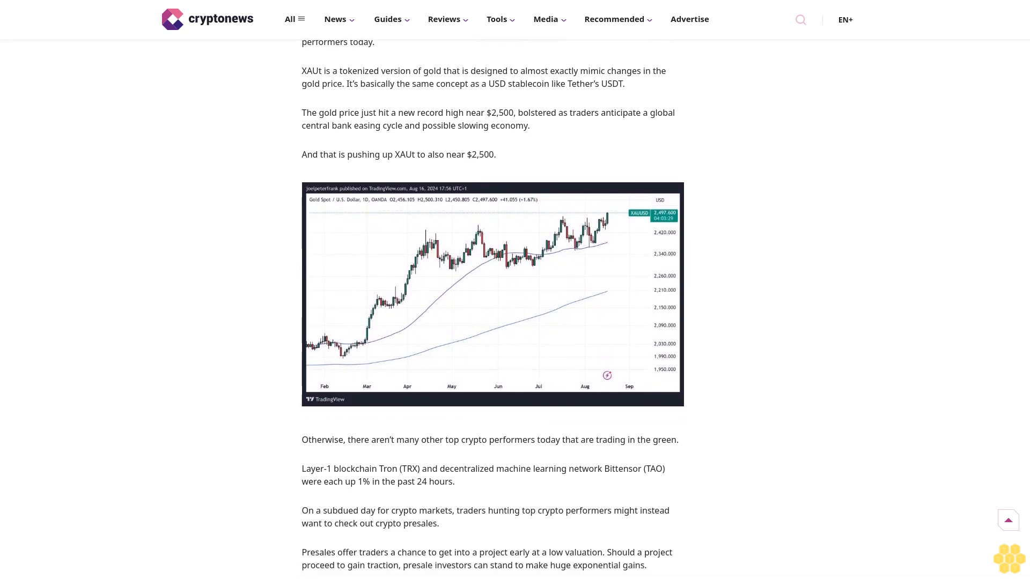
scroll("down", 3)
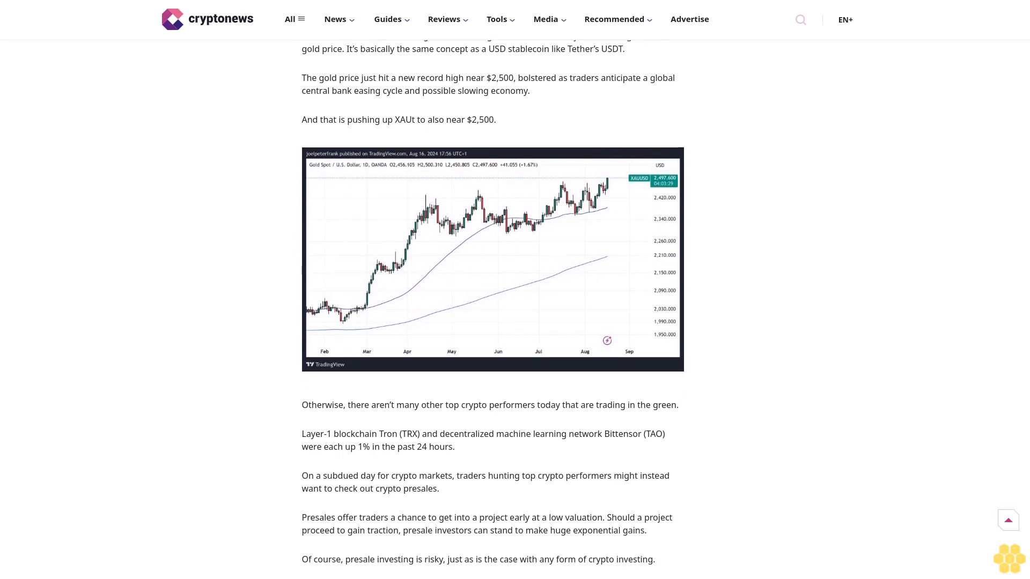
scroll("down", 3)
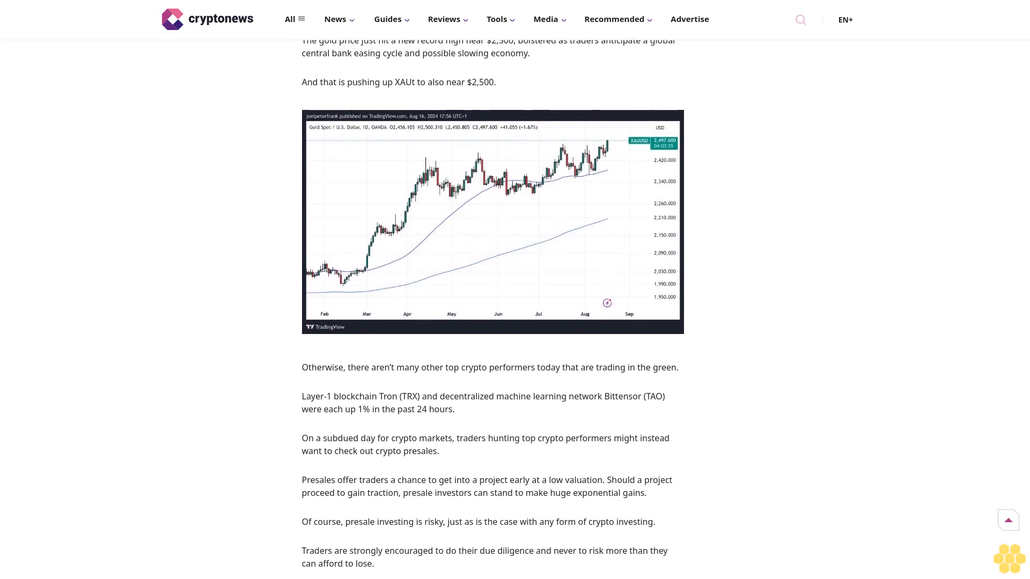
scroll("down", 3)
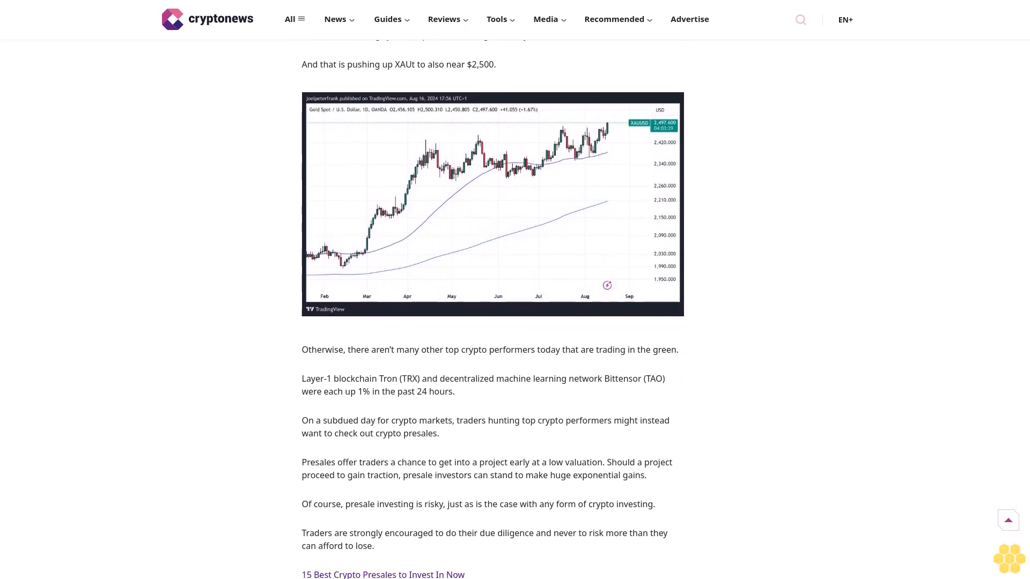